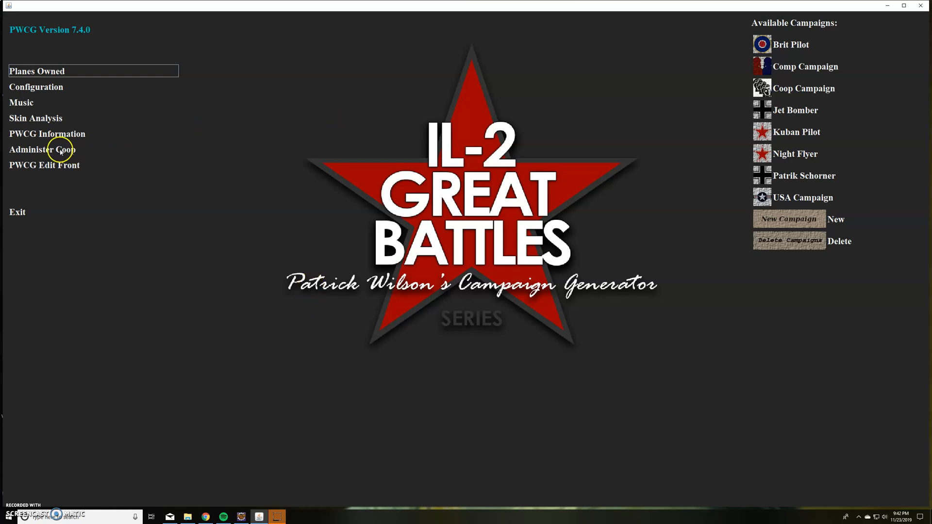
{"action": "mouse_move", "coordinate": [126, 161]}
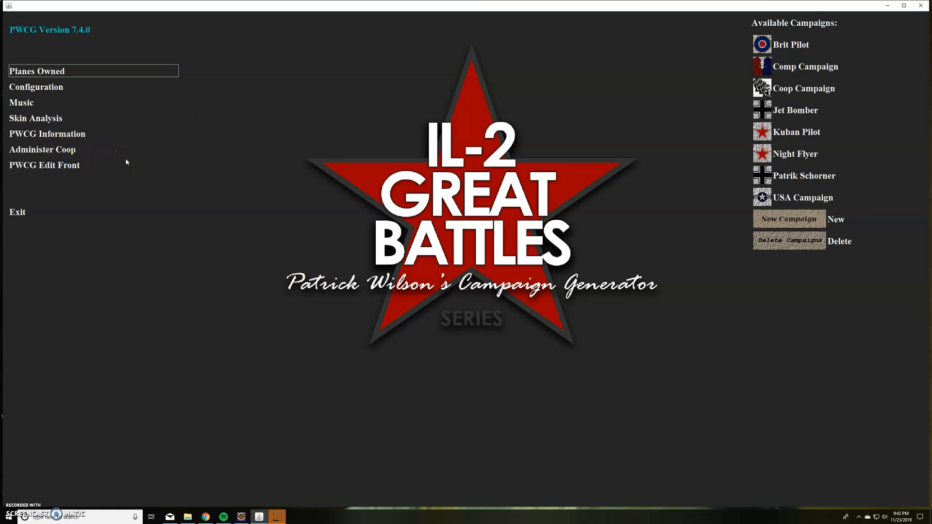
{"action": "mouse_move", "coordinate": [151, 272]}
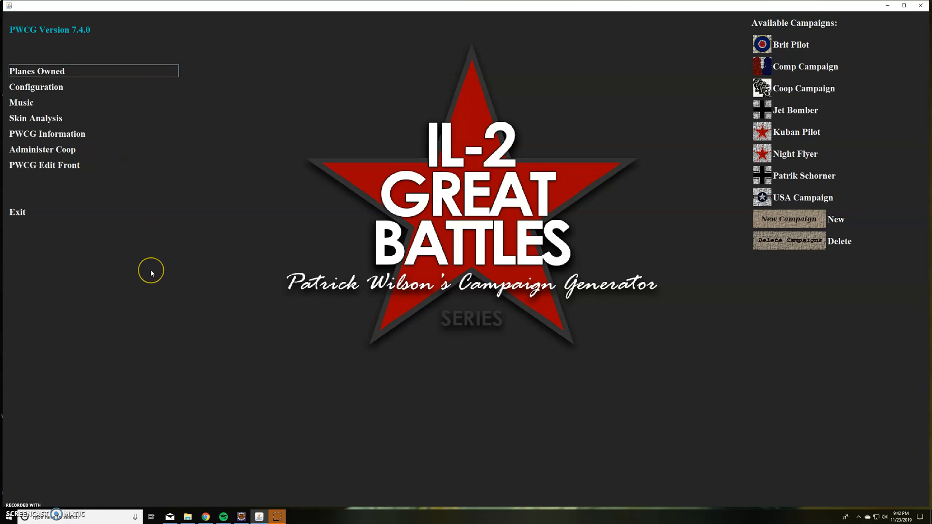
{"action": "mouse_move", "coordinate": [151, 273]}
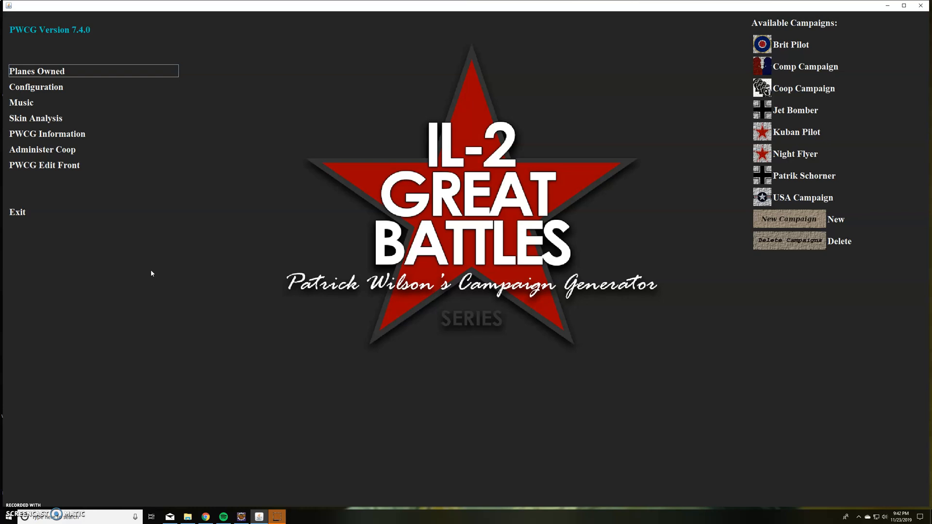
{"action": "mouse_move", "coordinate": [188, 109]}
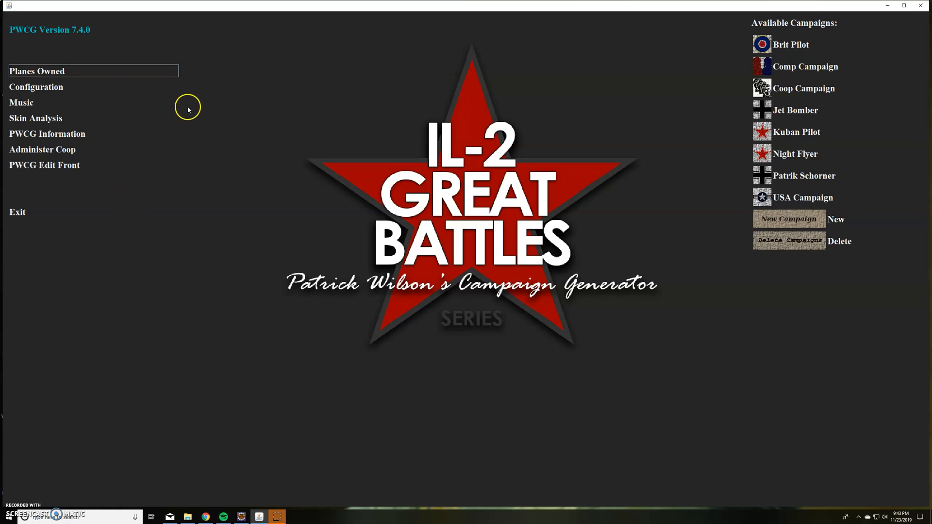
{"action": "mouse_move", "coordinate": [151, 141]}
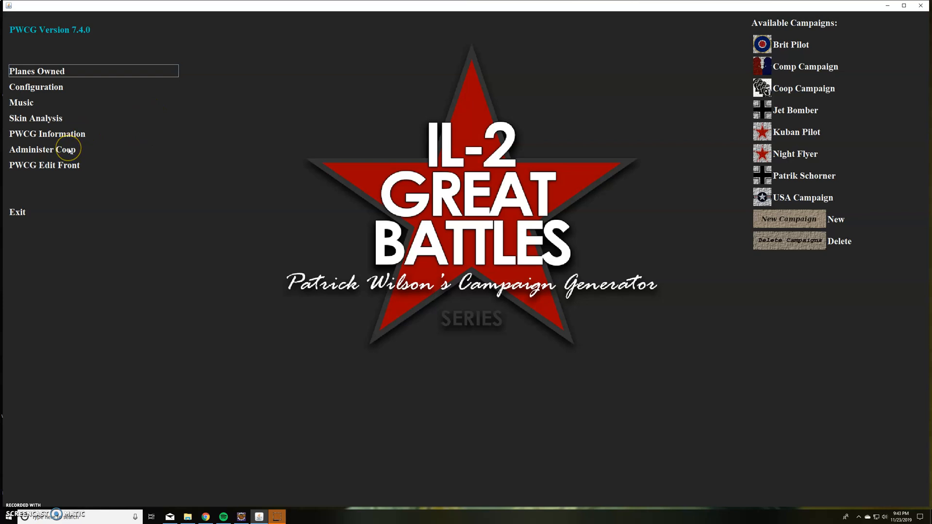
- Show the coop participant information listing British Guy and Russian Guy
{"action": "left_click", "coordinate": [43, 149]}
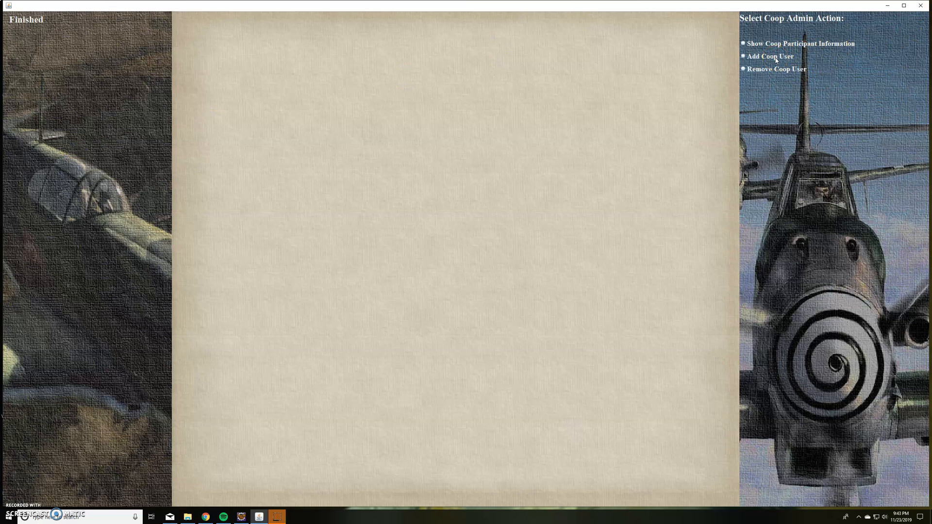
{"action": "mouse_move", "coordinate": [815, 47]}
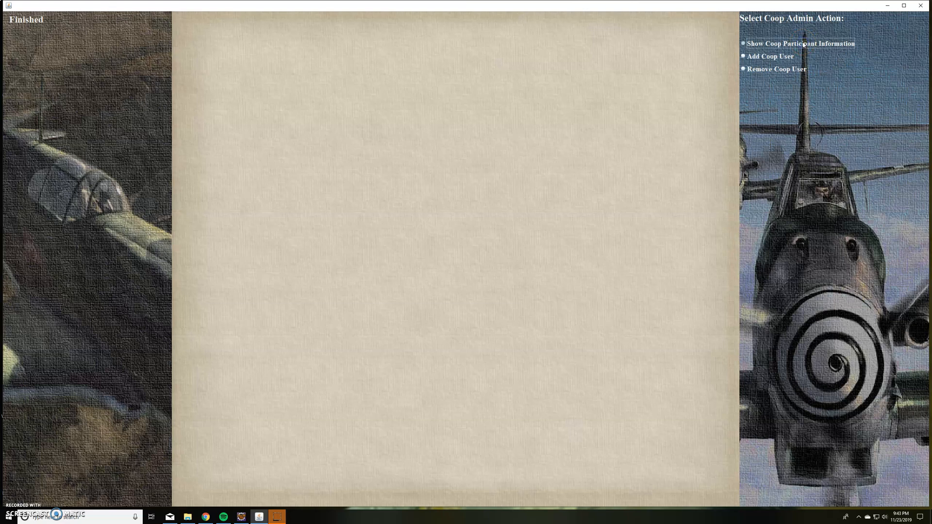
{"action": "left_click", "coordinate": [801, 44]}
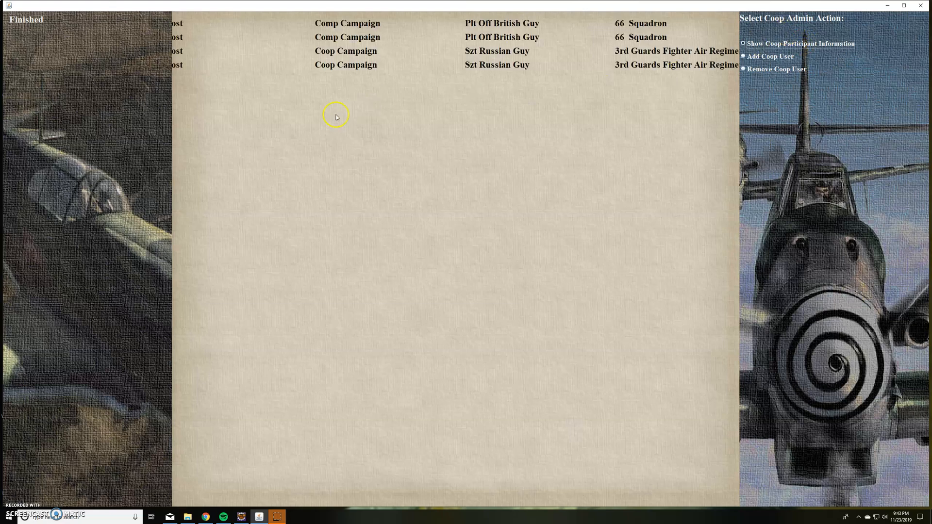
{"action": "mouse_move", "coordinate": [260, 41]}
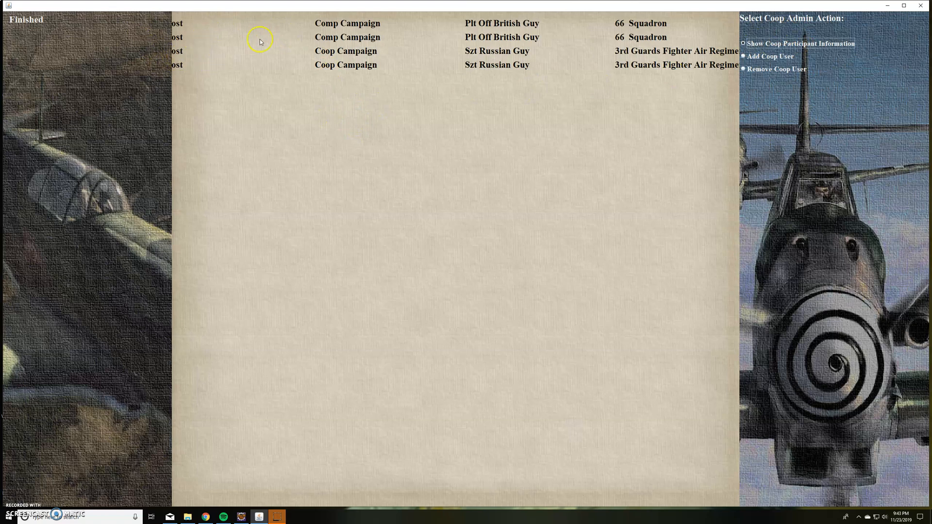
{"action": "mouse_move", "coordinate": [419, 28]}
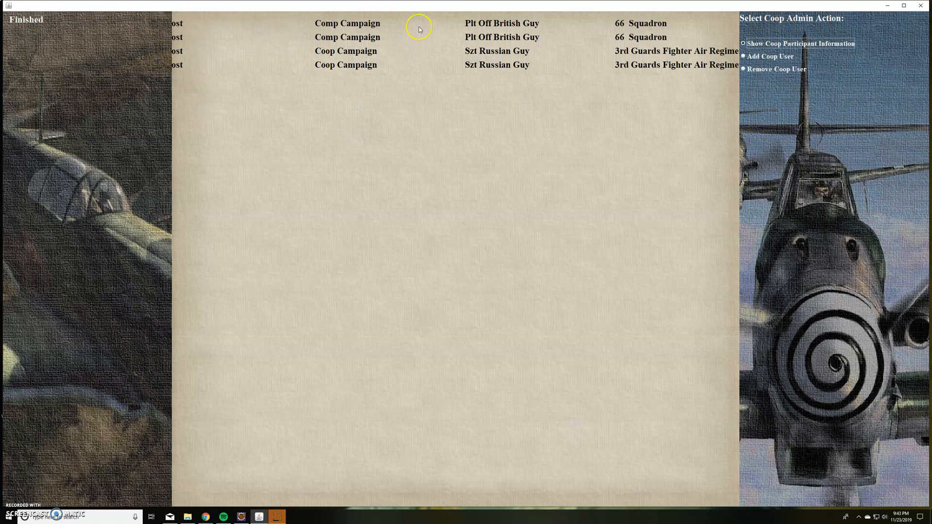
{"action": "mouse_move", "coordinate": [620, 27]}
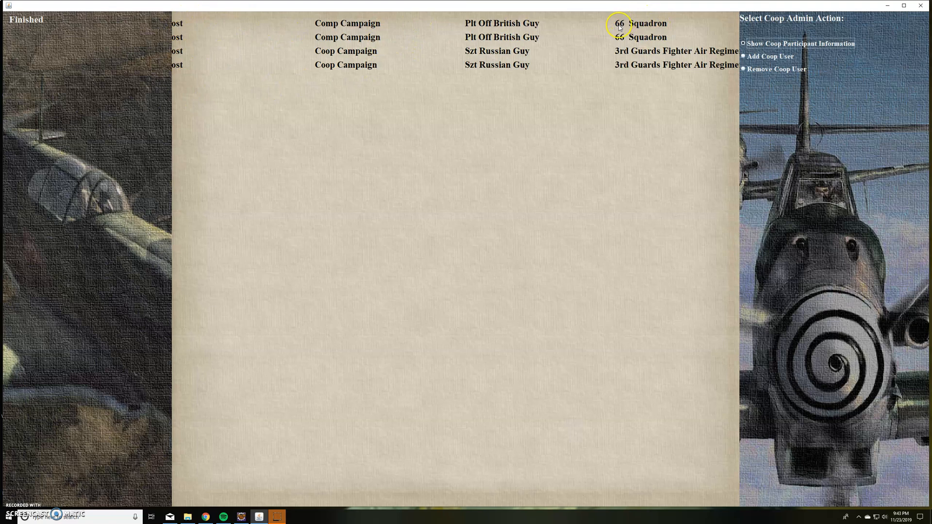
{"action": "mouse_move", "coordinate": [593, 32]}
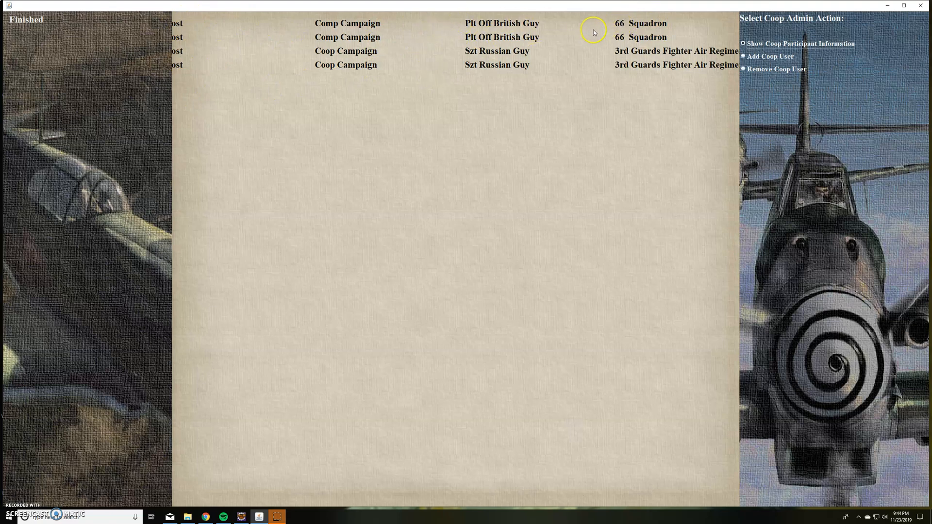
{"action": "mouse_move", "coordinate": [232, 61]}
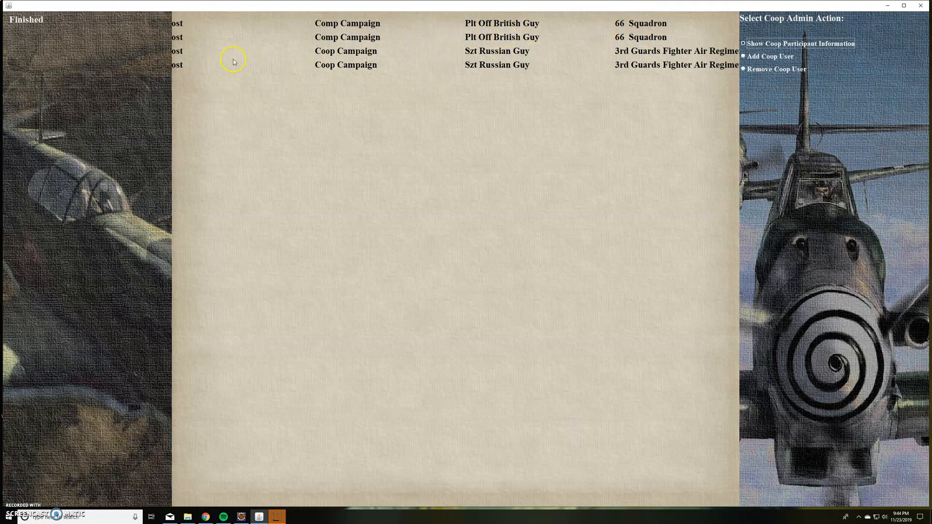
{"action": "mouse_move", "coordinate": [185, 23]}
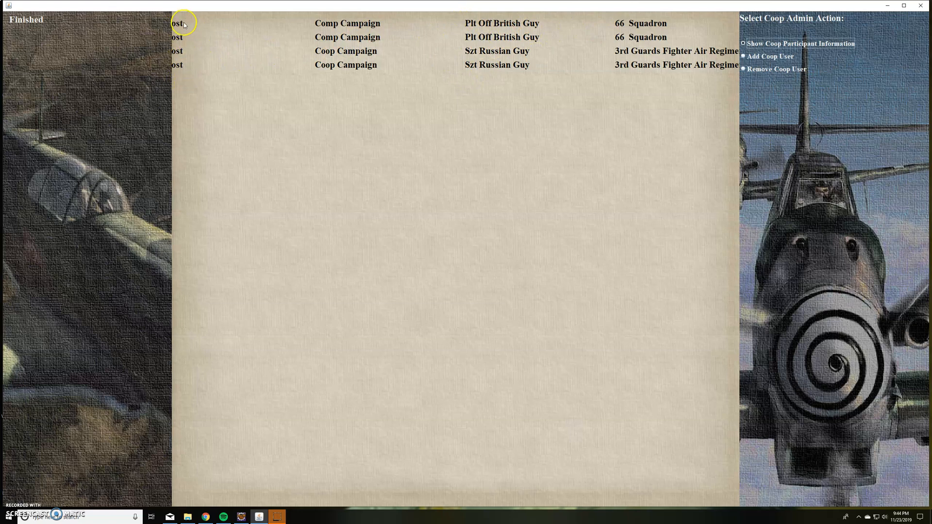
{"action": "mouse_move", "coordinate": [671, 52]}
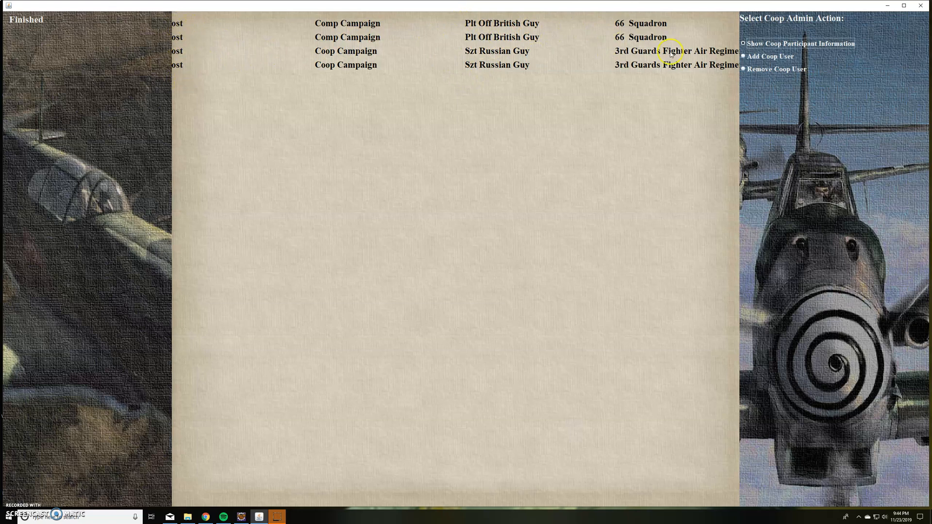
{"action": "mouse_move", "coordinate": [692, 62]}
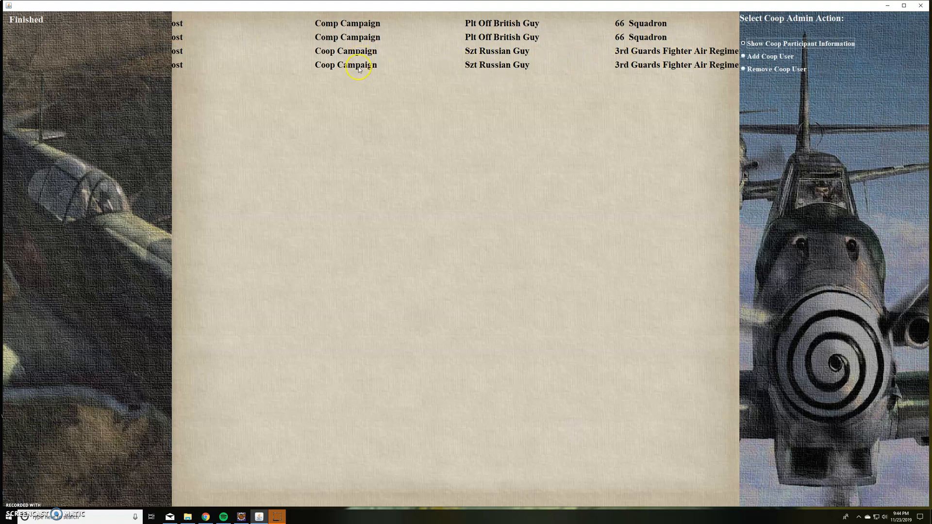
{"action": "mouse_move", "coordinate": [355, 44]}
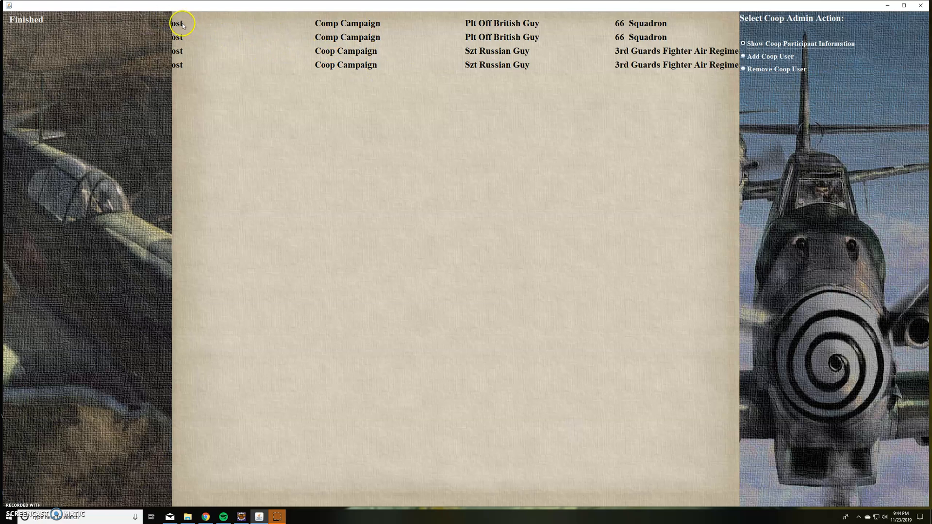
{"action": "mouse_move", "coordinate": [599, 74]}
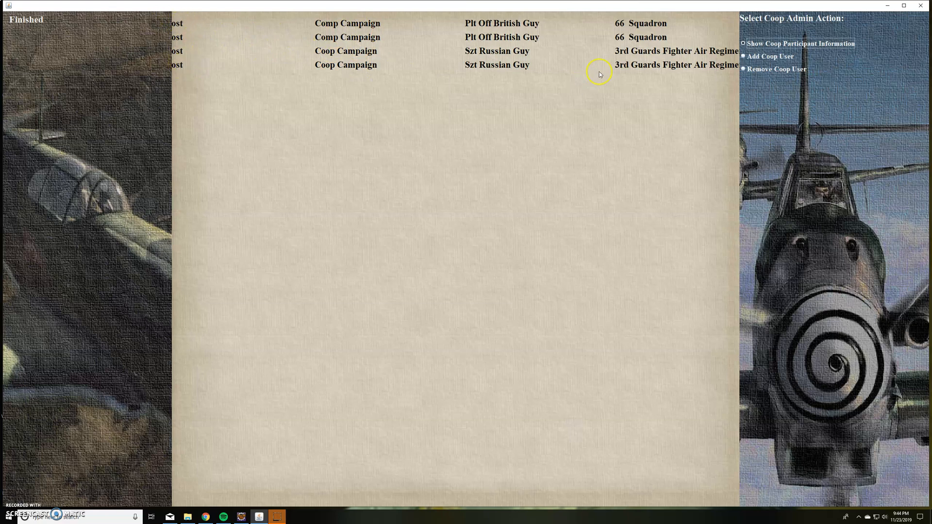
{"action": "mouse_move", "coordinate": [507, 56]}
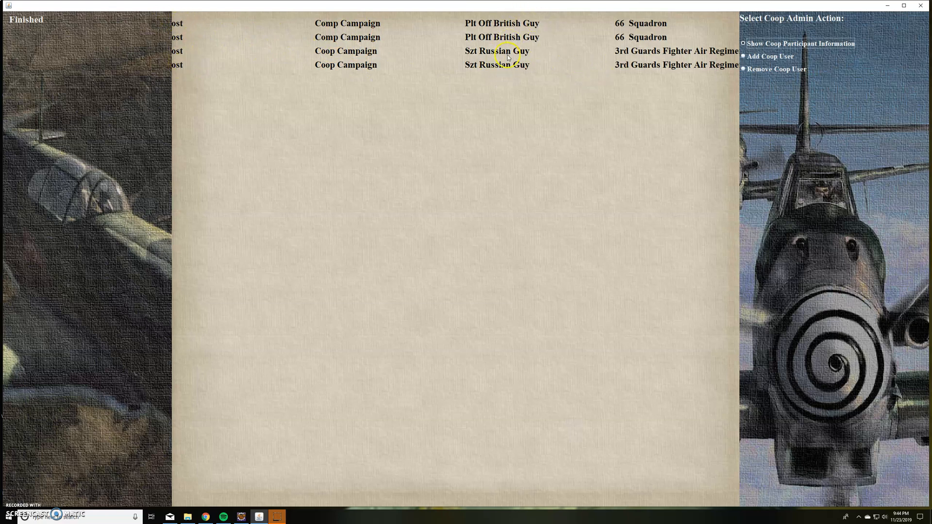
{"action": "mouse_move", "coordinate": [775, 57]}
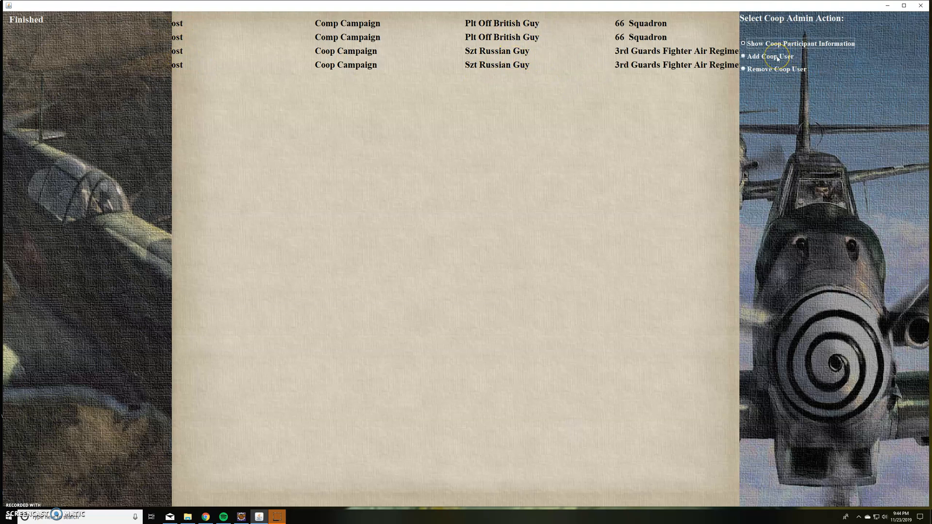
- Add a new coop user with the username 'Friend One'
{"action": "left_click", "coordinate": [742, 56]}
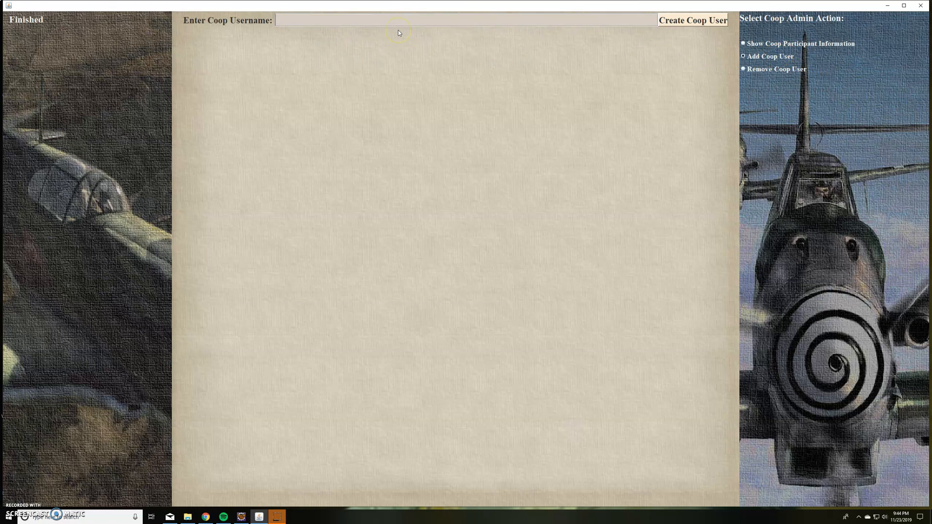
{"action": "type", "text": "Frien"}
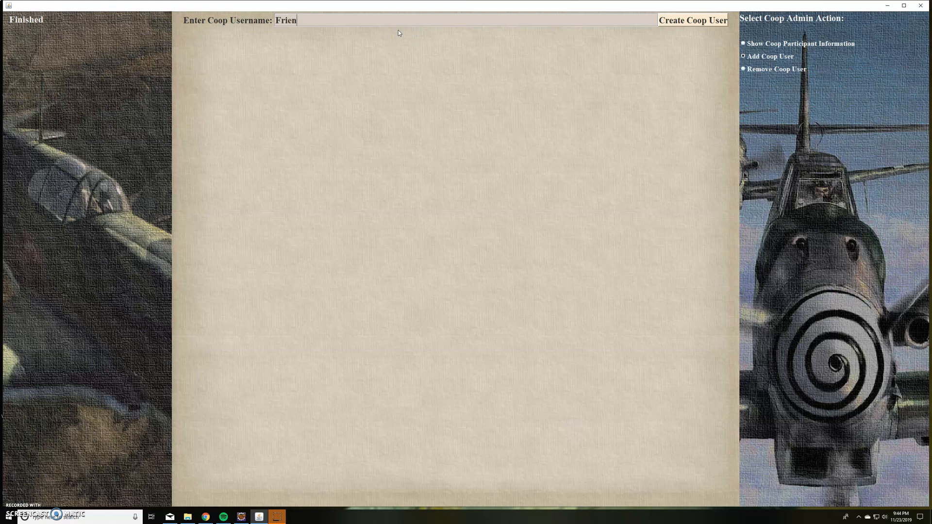
{"action": "type", "text": "d One"}
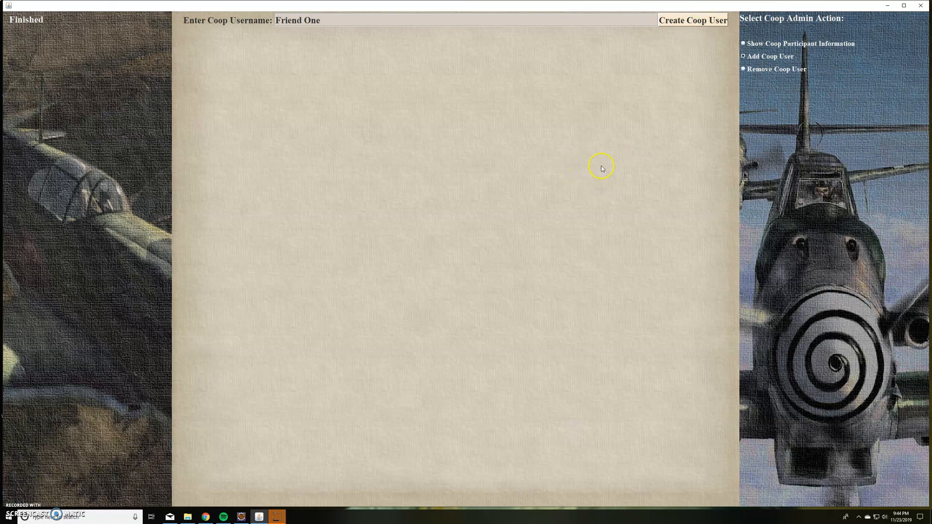
{"action": "mouse_move", "coordinate": [927, 94]}
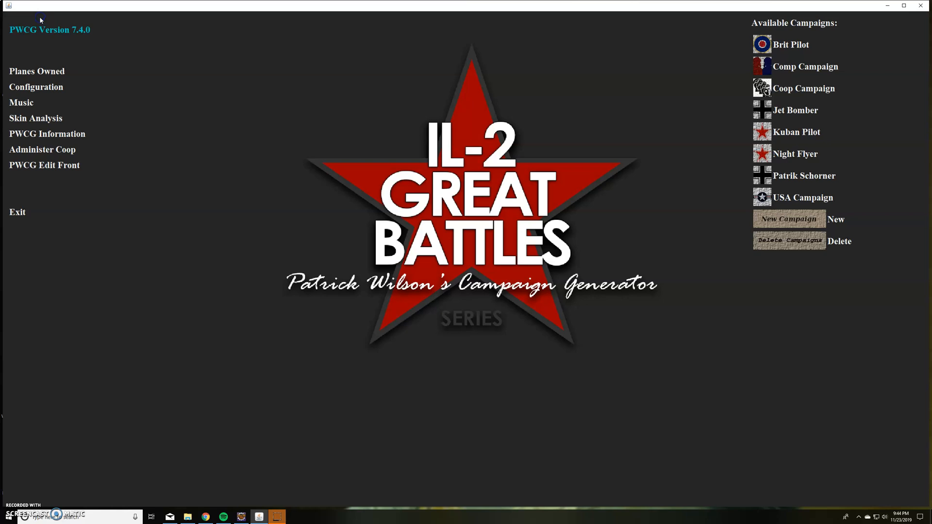
{"action": "mouse_move", "coordinate": [391, 206]}
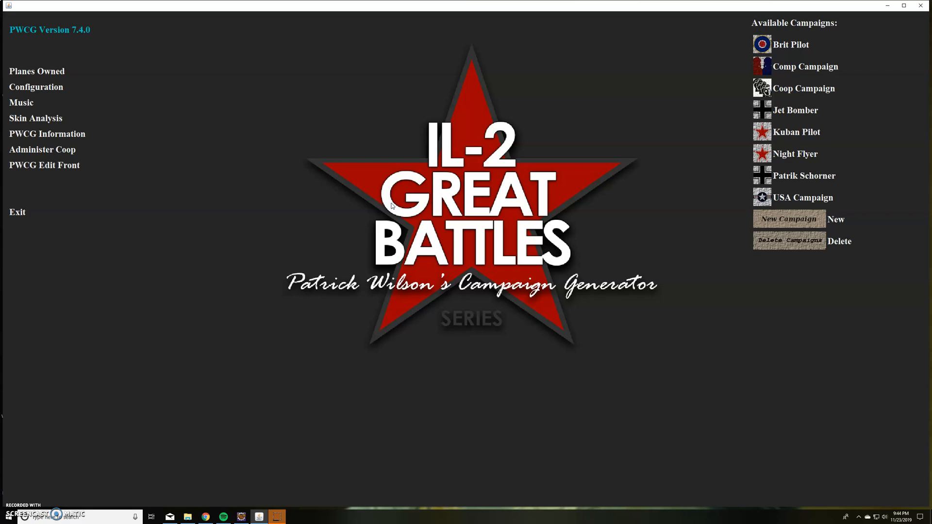
{"action": "mouse_move", "coordinate": [809, 70]}
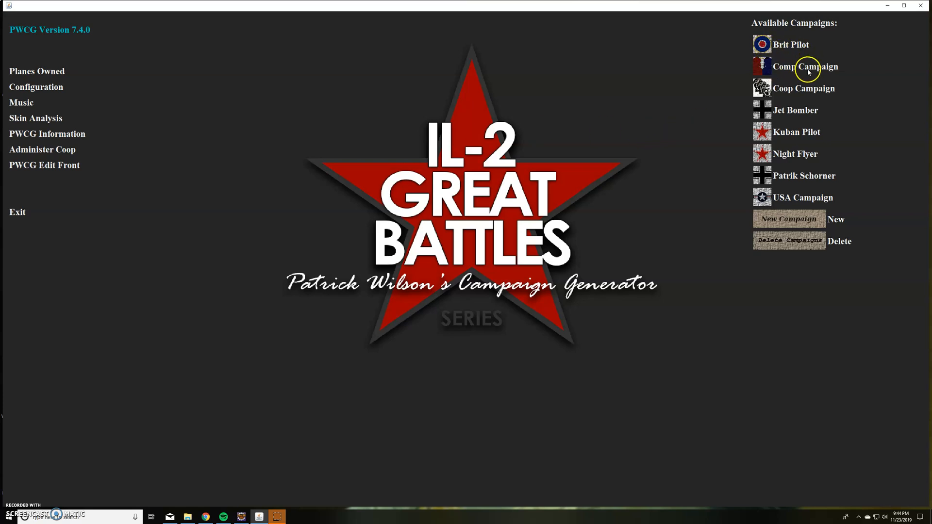
{"action": "mouse_move", "coordinate": [809, 70]}
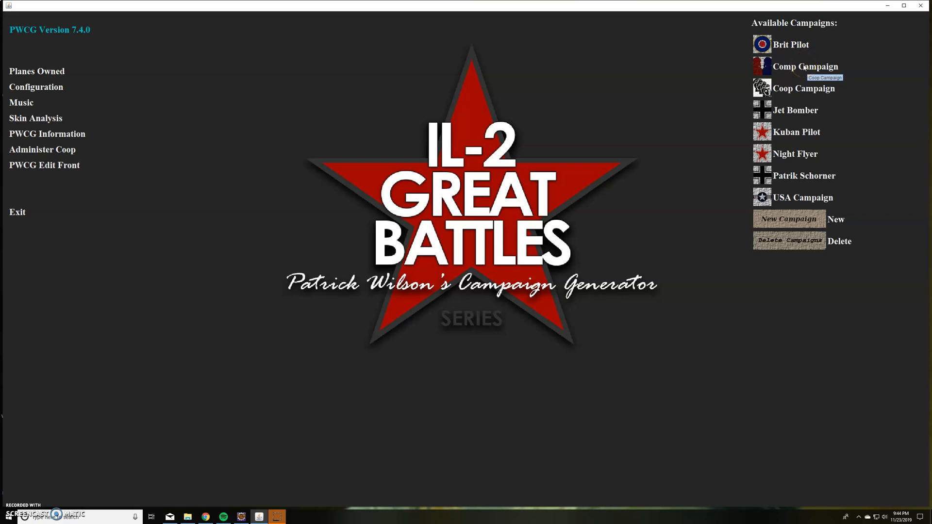
- Open Comp Campaign from the Available Campaigns list
{"action": "left_click", "coordinate": [789, 44]}
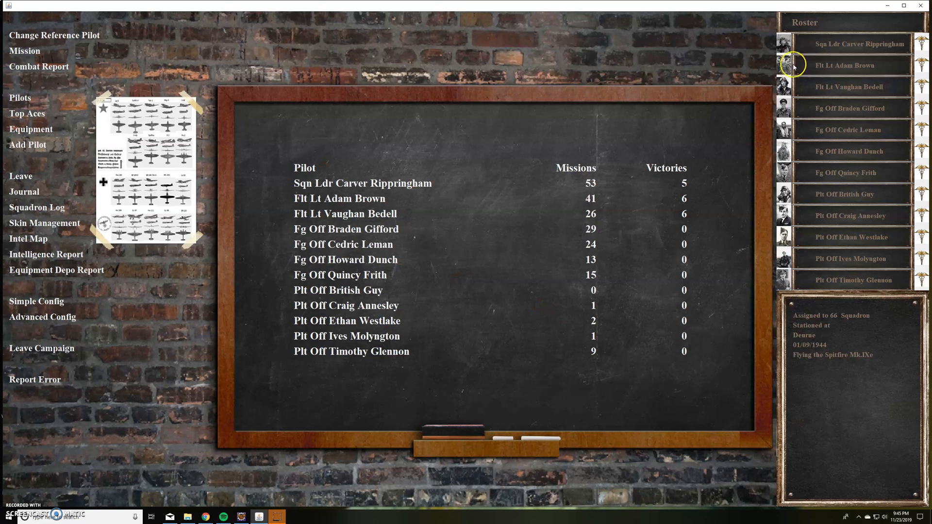
{"action": "mouse_move", "coordinate": [842, 88]}
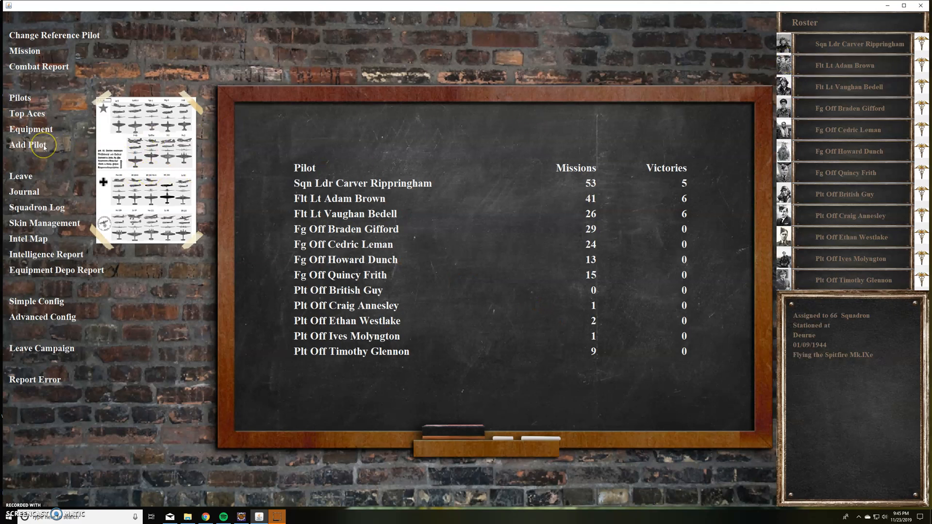
{"action": "mouse_move", "coordinate": [27, 144]}
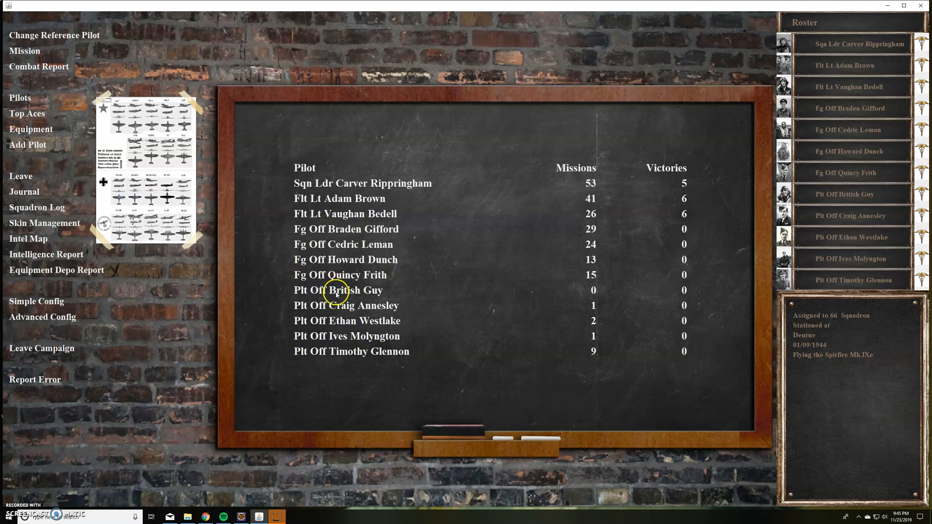
{"action": "mouse_move", "coordinate": [58, 159]}
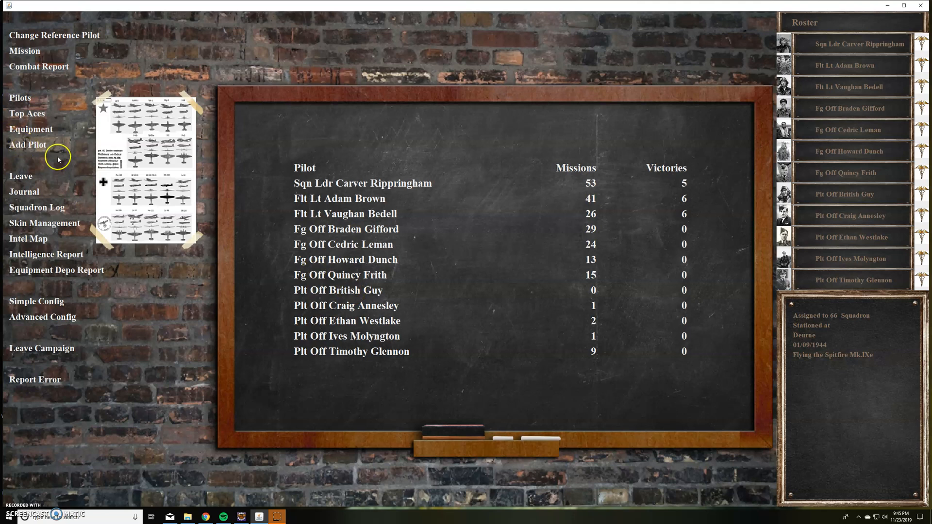
- Start the Create Pilot form for the Comp Campaign
{"action": "left_click", "coordinate": [27, 144]}
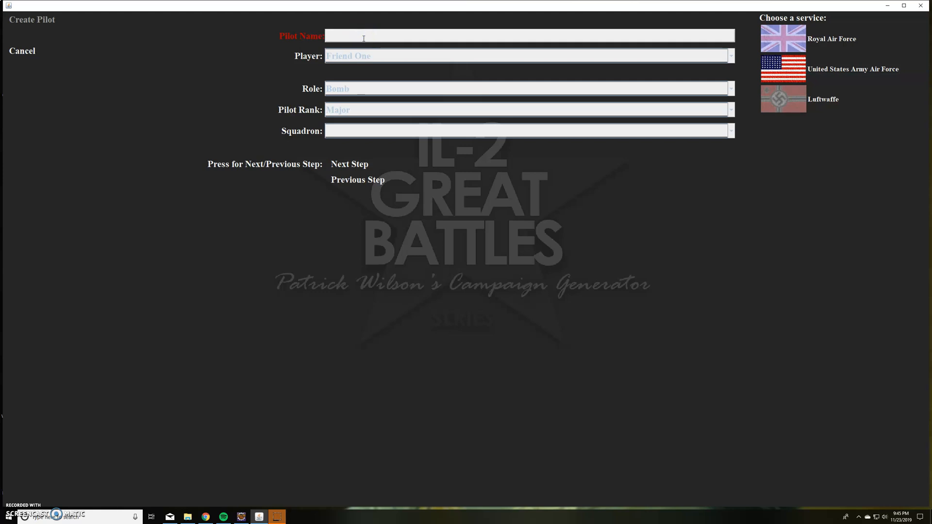
- Create pilot 'American Giy' for Friend One as a Fighter 2nd Lieutenant in the 362nd Fighter Group
{"action": "type", "text": "America"}
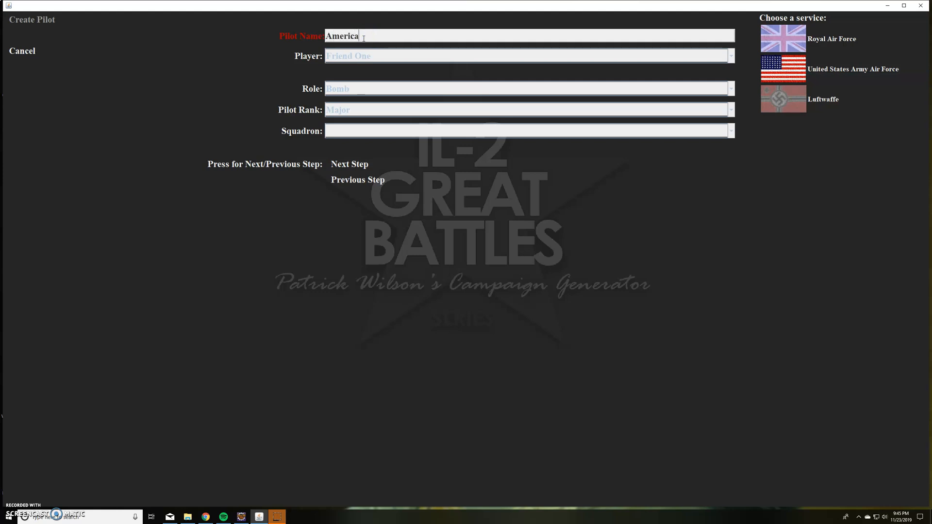
{"action": "type", "text": "n Giy"}
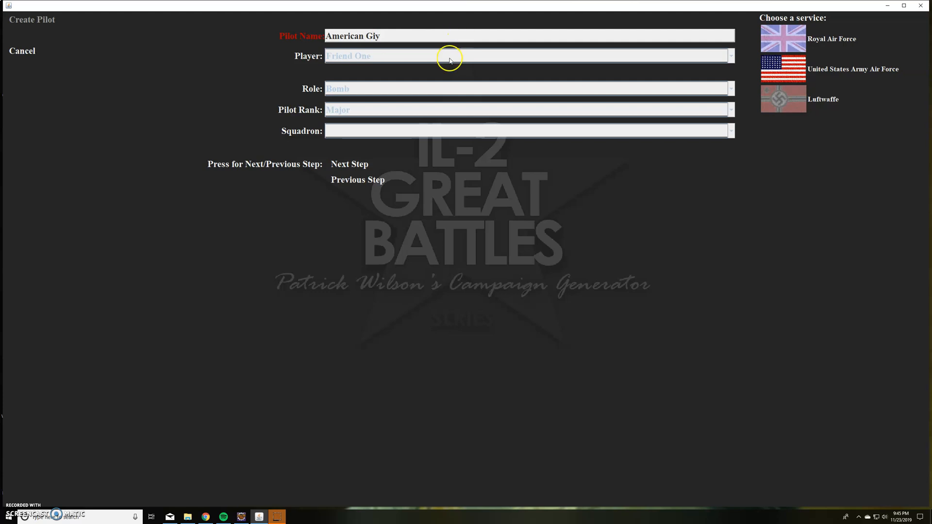
{"action": "left_click", "coordinate": [729, 56]}
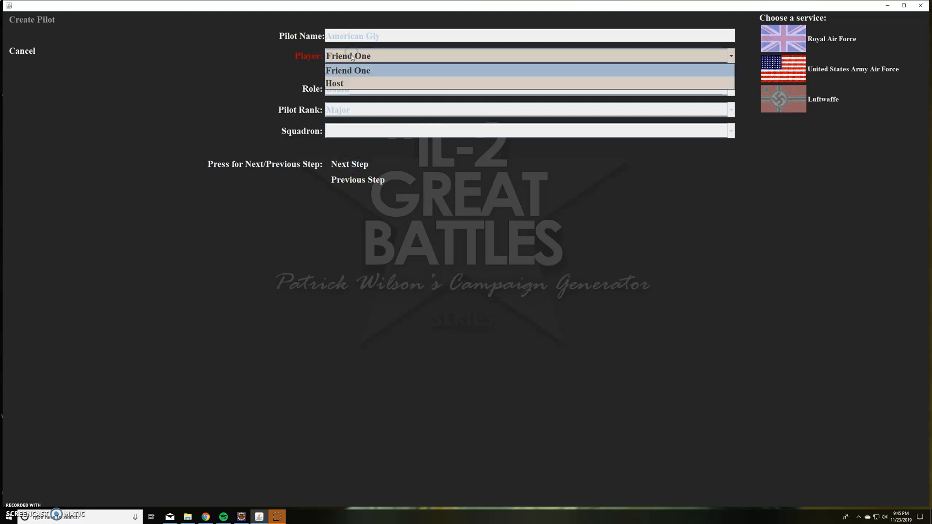
{"action": "mouse_move", "coordinate": [359, 74]}
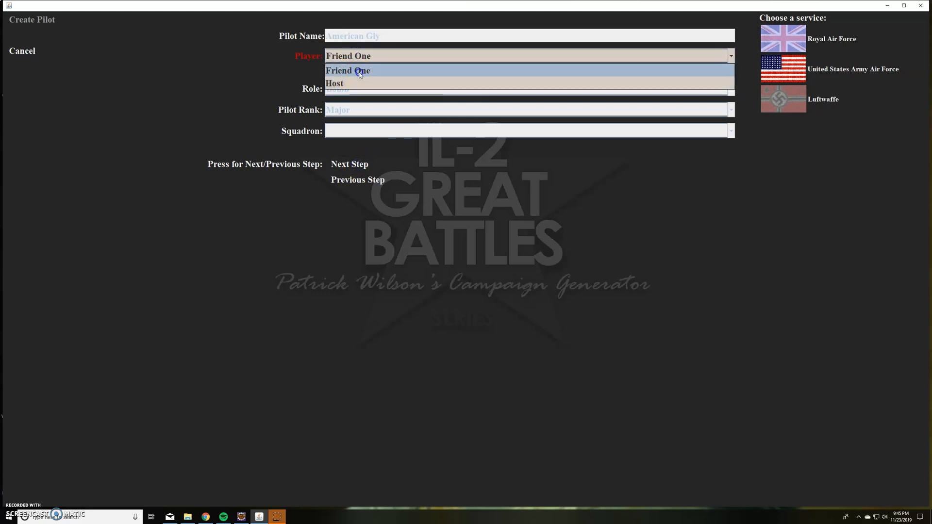
{"action": "left_click", "coordinate": [347, 70]}
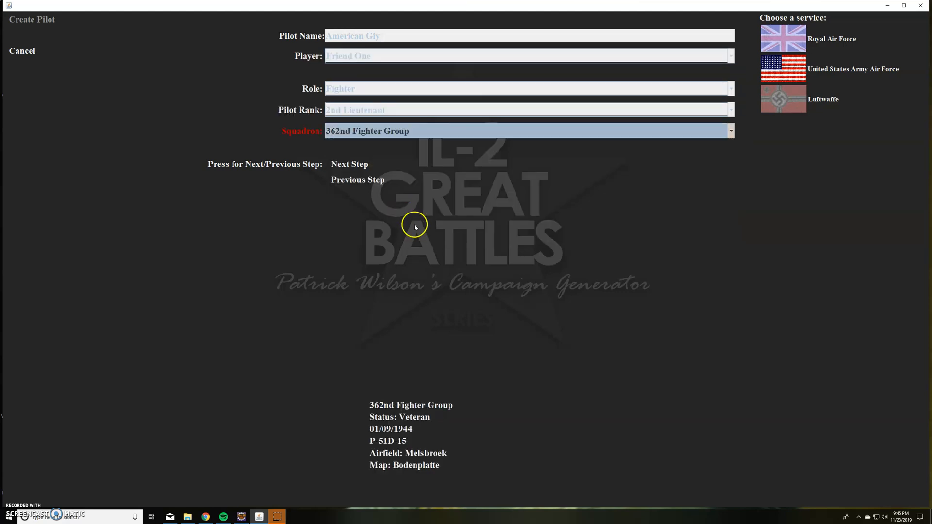
{"action": "left_click", "coordinate": [349, 164]}
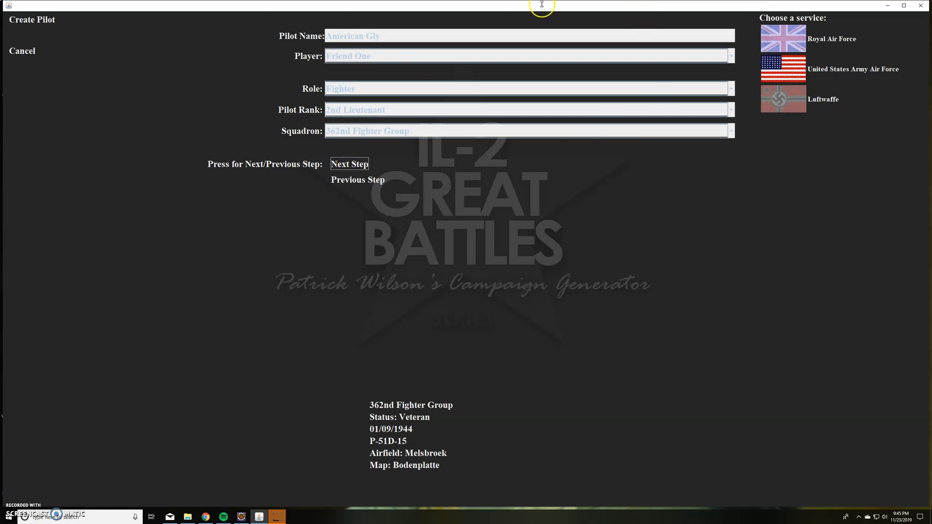
{"action": "mouse_move", "coordinate": [45, 19]}
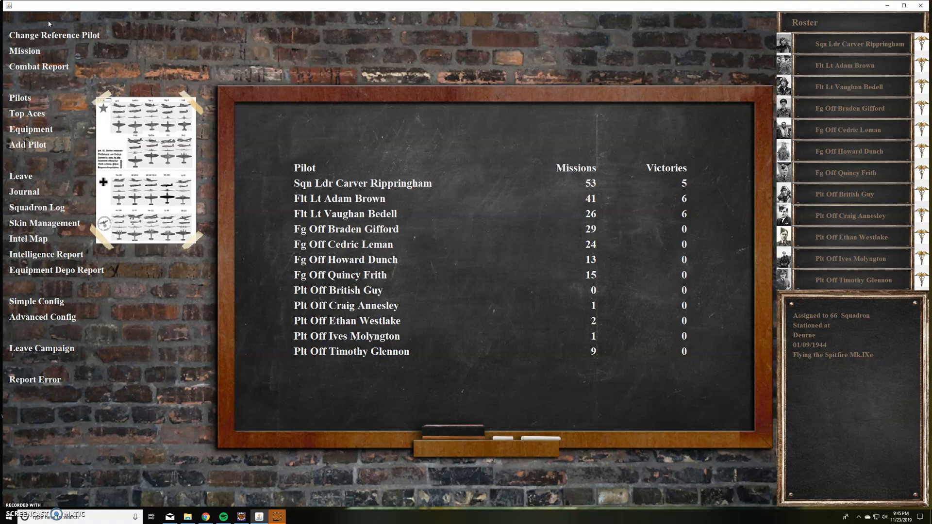
{"action": "mouse_move", "coordinate": [63, 317]}
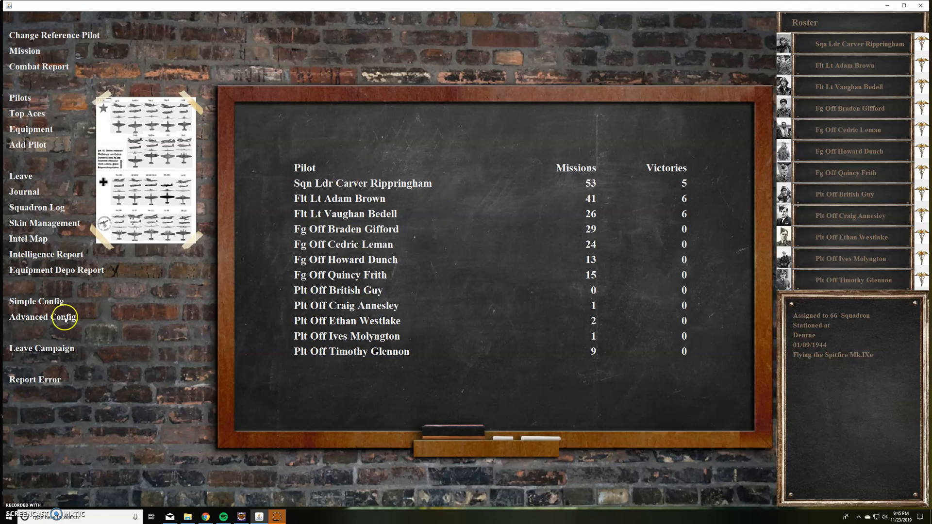
- Leave the campaign and show the participant list with Friend One's 2nd Lt American Giy
{"action": "left_click", "coordinate": [42, 347]}
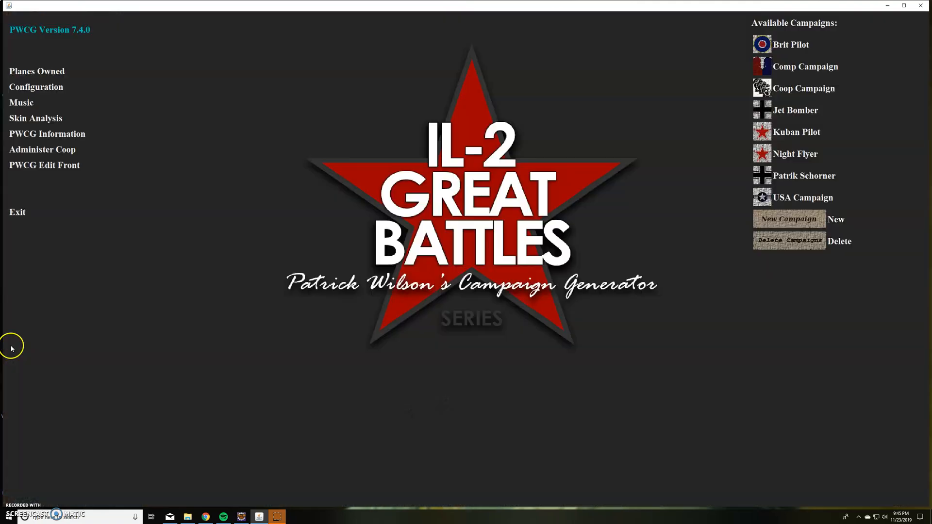
{"action": "left_click", "coordinate": [42, 149]}
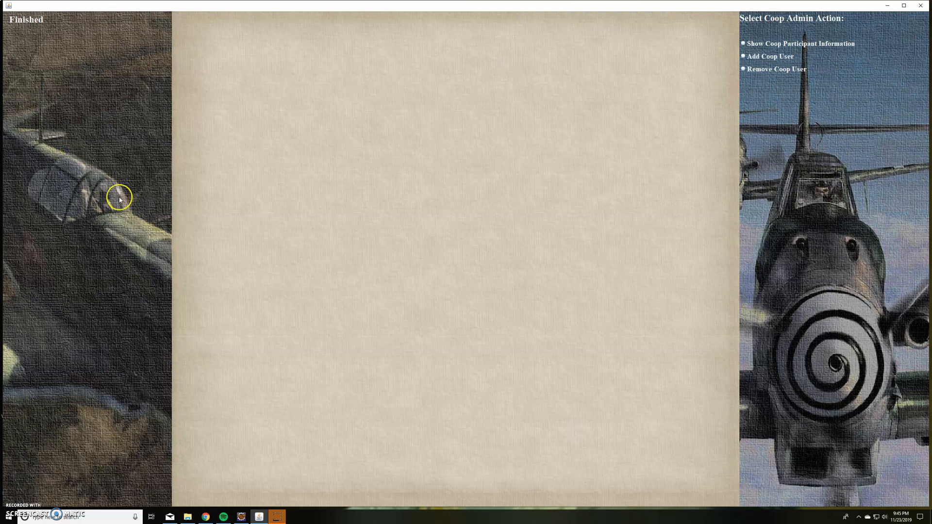
{"action": "mouse_move", "coordinate": [487, 112]}
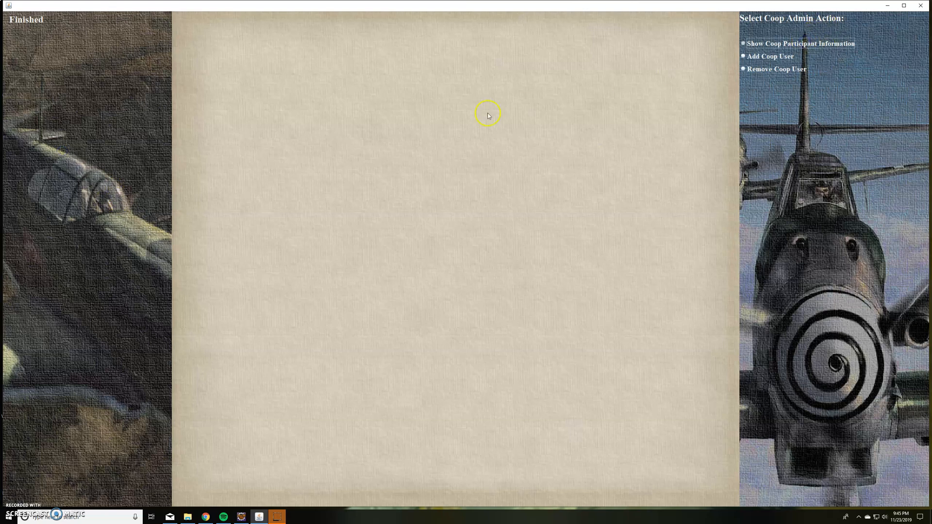
{"action": "mouse_move", "coordinate": [559, 191]}
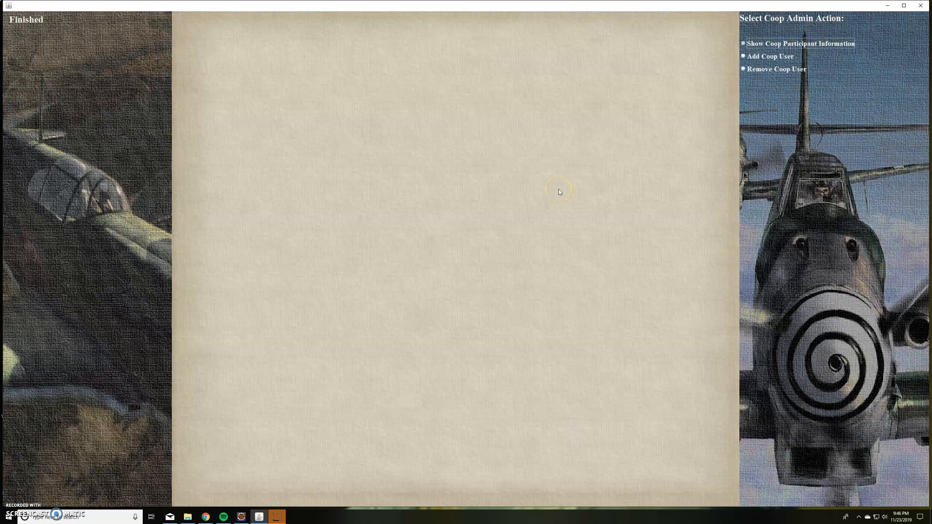
{"action": "left_click", "coordinate": [801, 44]}
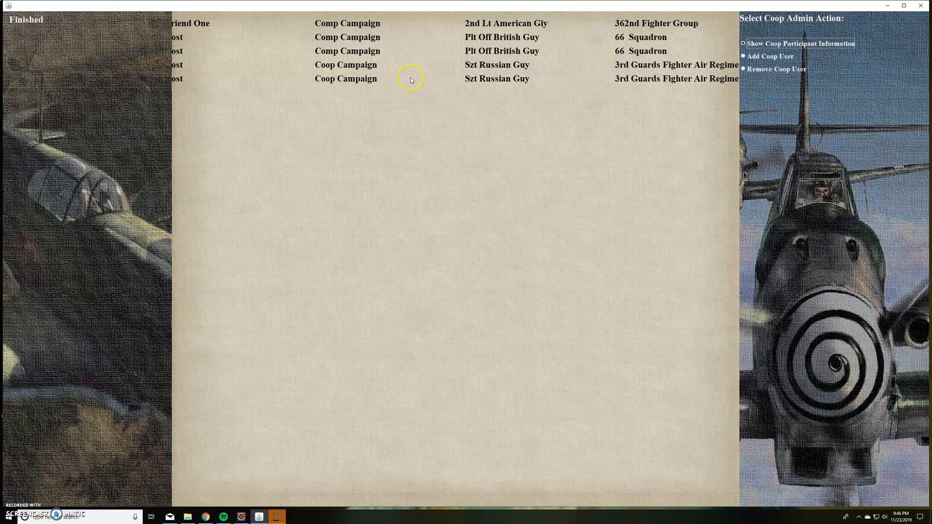
{"action": "mouse_move", "coordinate": [515, 19]}
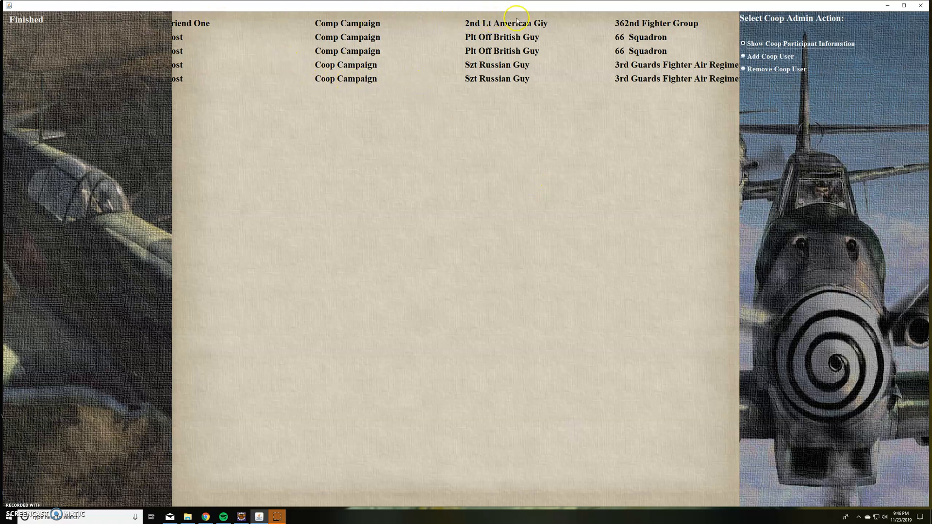
{"action": "mouse_move", "coordinate": [453, 24]}
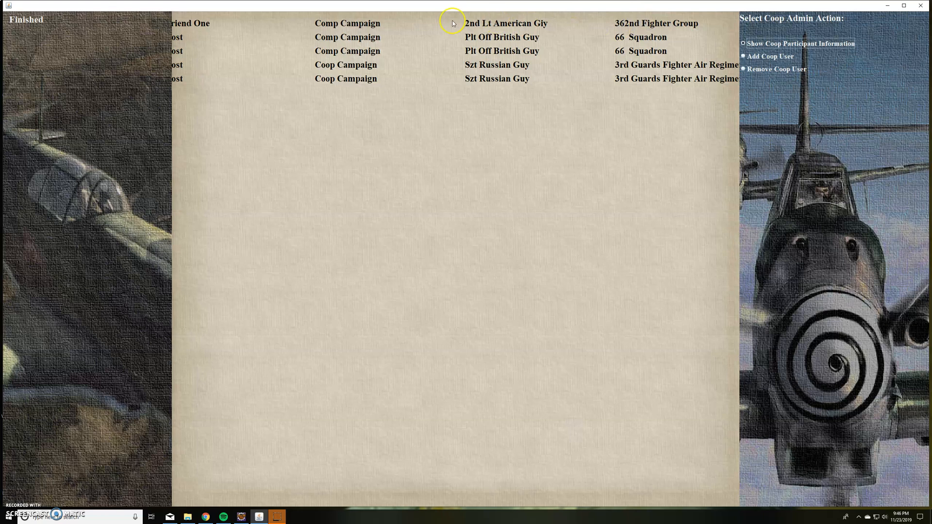
{"action": "mouse_move", "coordinate": [334, 73]}
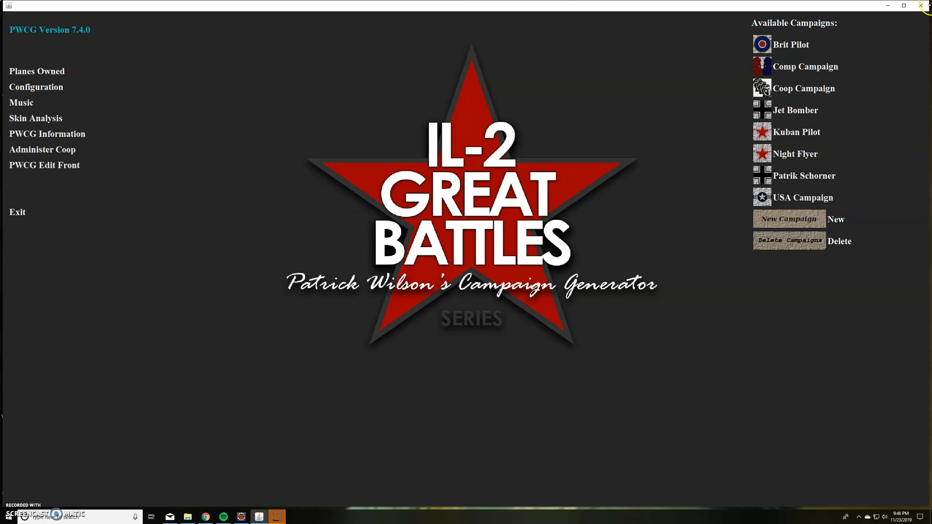
{"action": "mouse_move", "coordinate": [803, 67]}
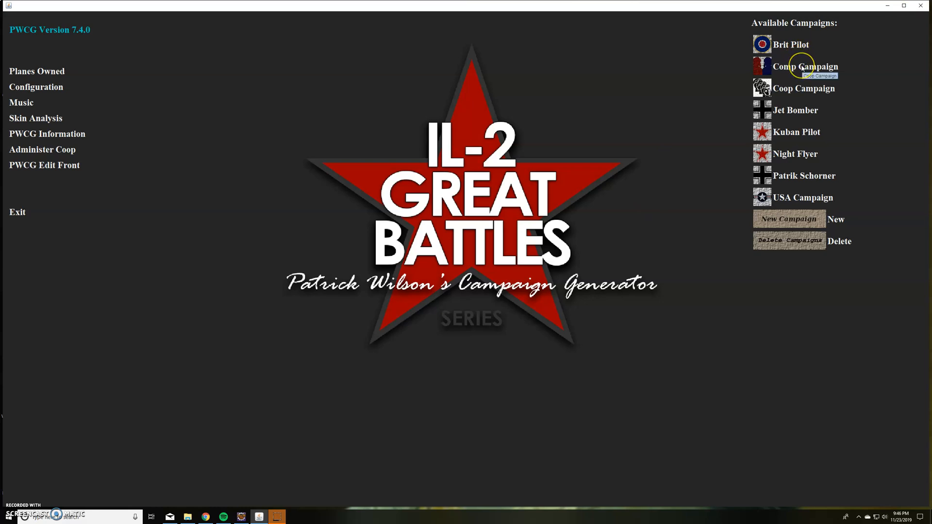
{"action": "mouse_move", "coordinate": [43, 165]}
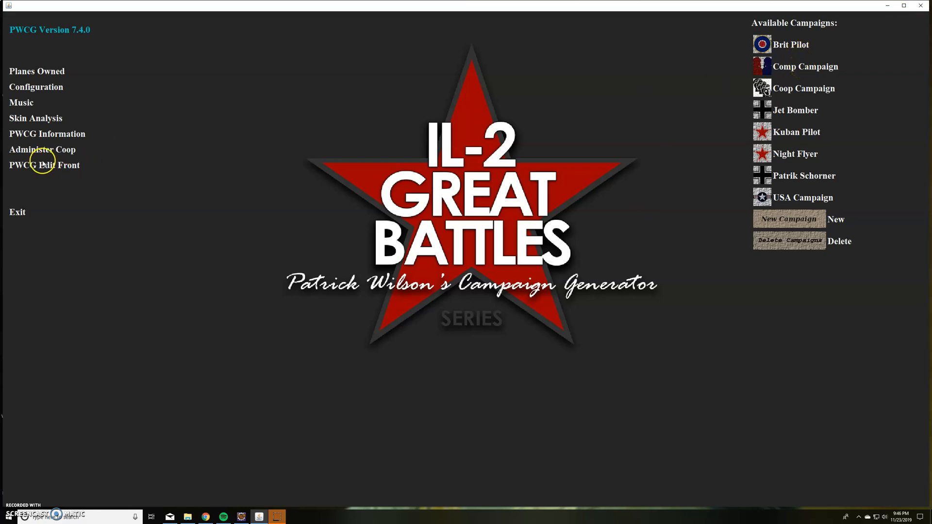
- Add a new coop user with the username 'Enemy One'
{"action": "left_click", "coordinate": [42, 150]}
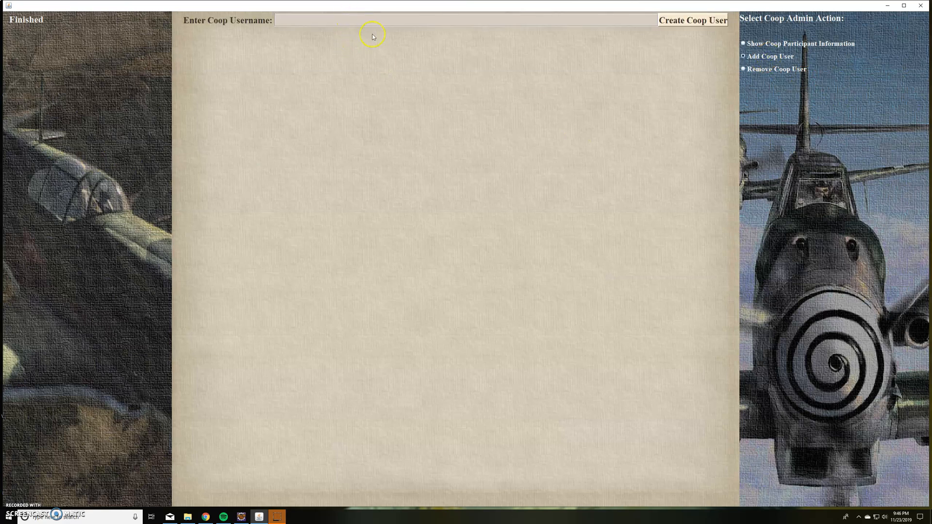
{"action": "type", "text": "Enem"}
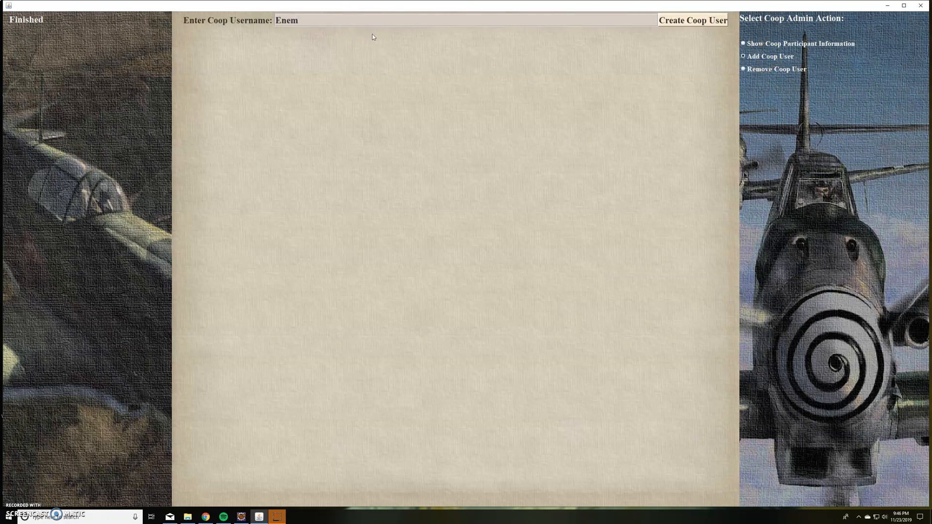
{"action": "type", "text": "y One"}
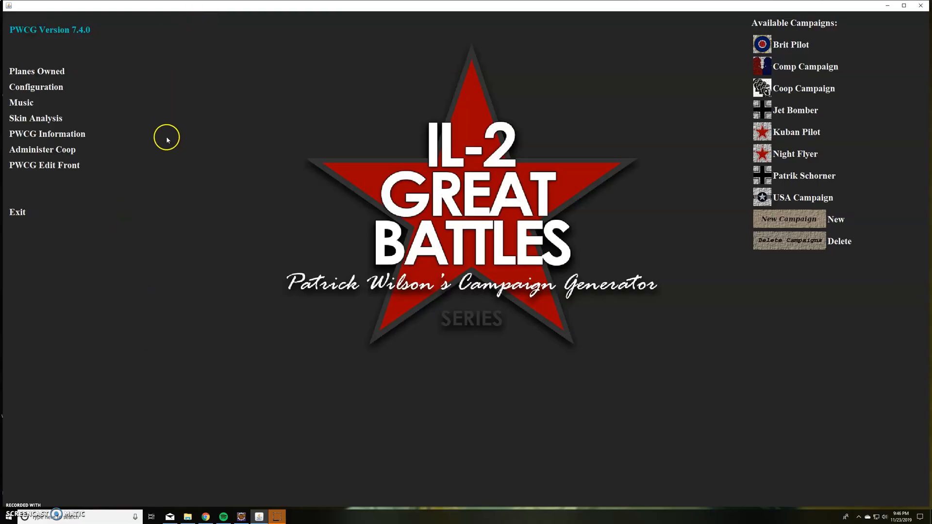
{"action": "mouse_move", "coordinate": [182, 149]}
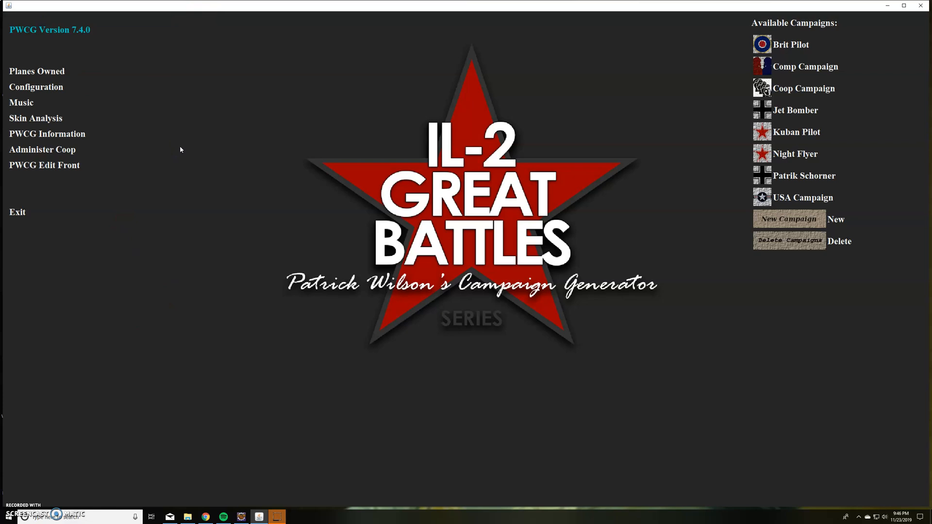
{"action": "mouse_move", "coordinate": [837, 49]}
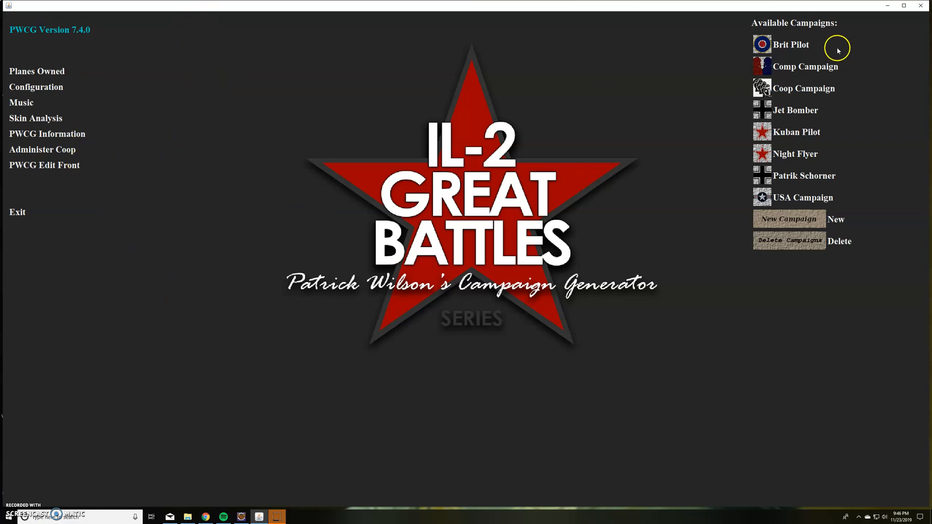
- Open Comp Campaign and start creating a new pilot for Enemy One
{"action": "left_click", "coordinate": [790, 44]}
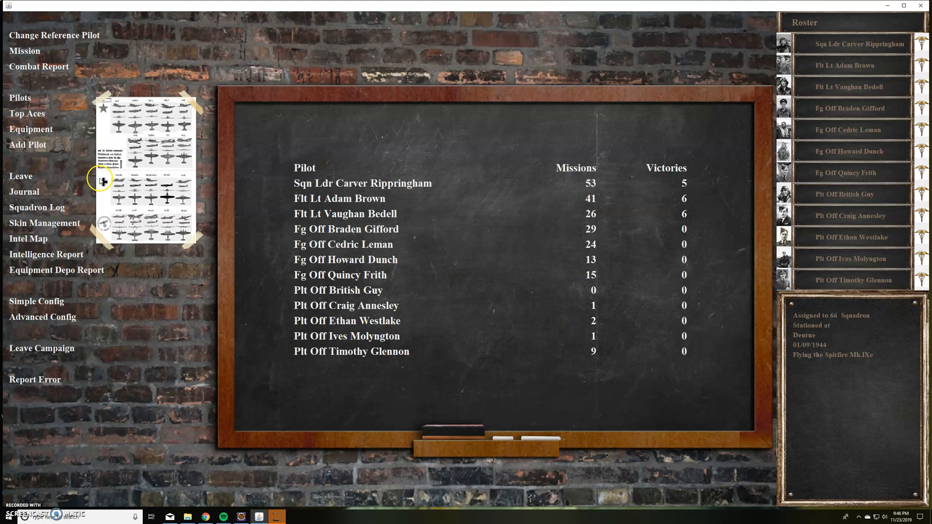
{"action": "left_click", "coordinate": [28, 145]}
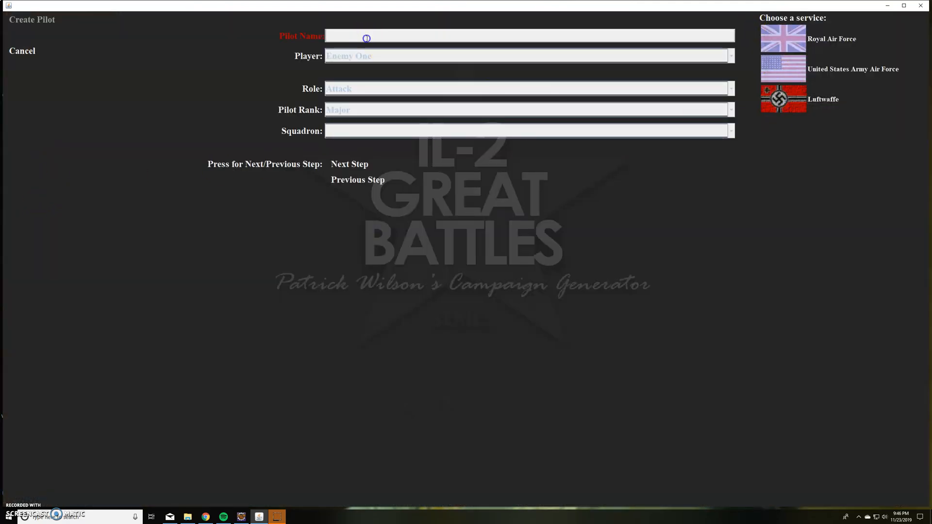
- Create fighter pilot 'German Guy' assigned to player Enemy One
{"action": "type", "text": "German"}
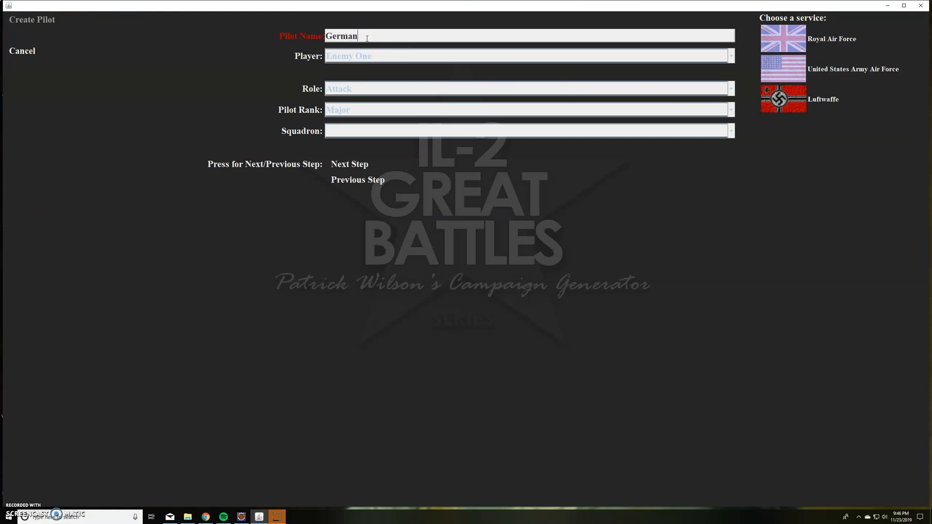
{"action": "type", "text": "Guy"}
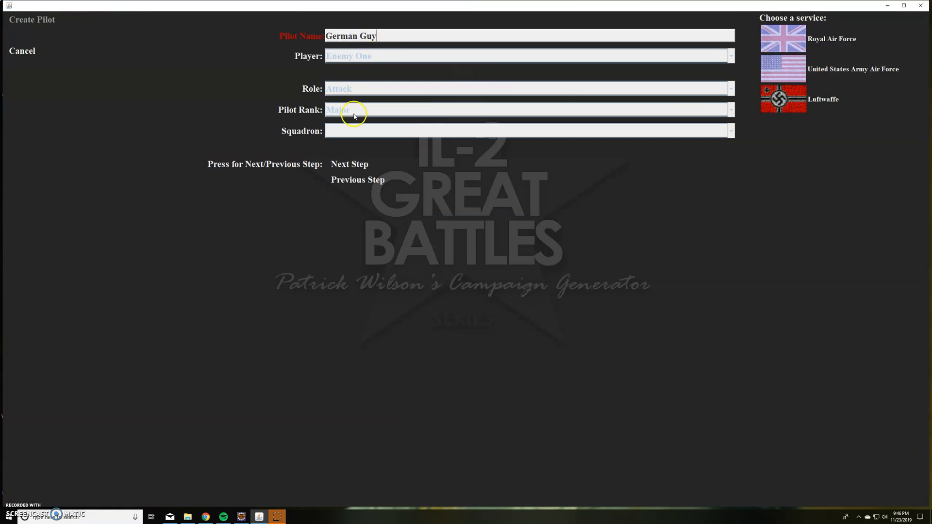
{"action": "left_click", "coordinate": [349, 163]}
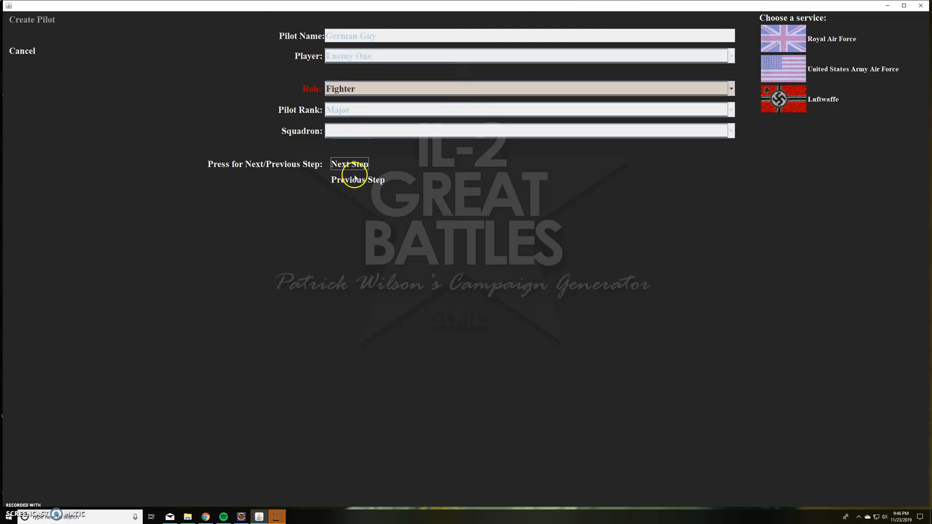
{"action": "left_click", "coordinate": [730, 55]}
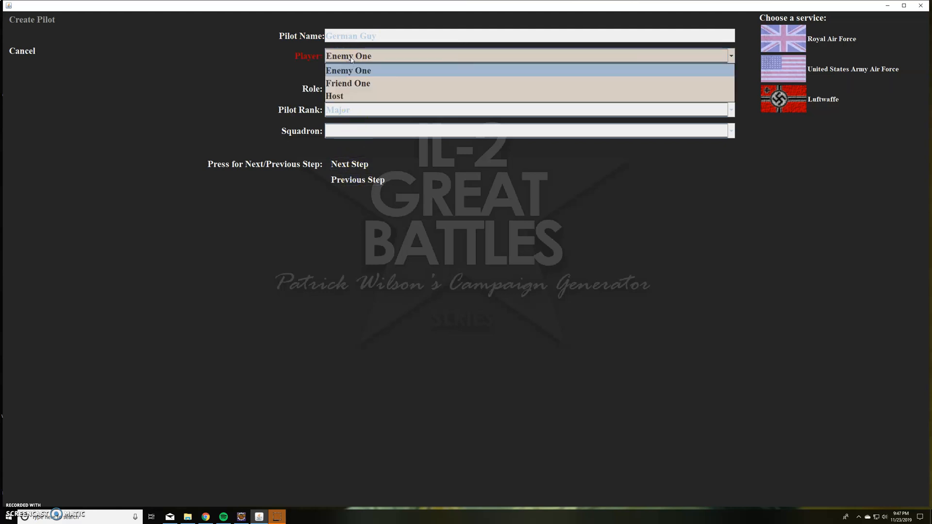
{"action": "left_click", "coordinate": [348, 70]}
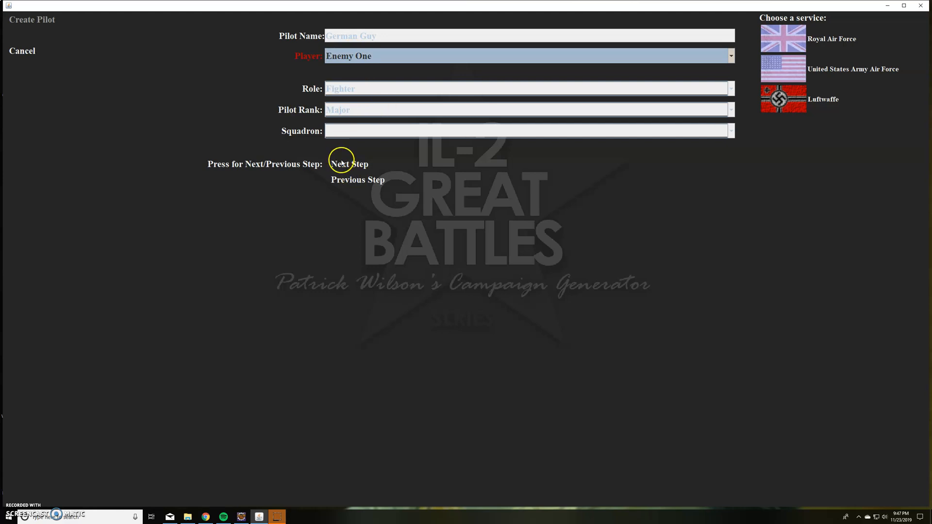
{"action": "left_click", "coordinate": [348, 164]}
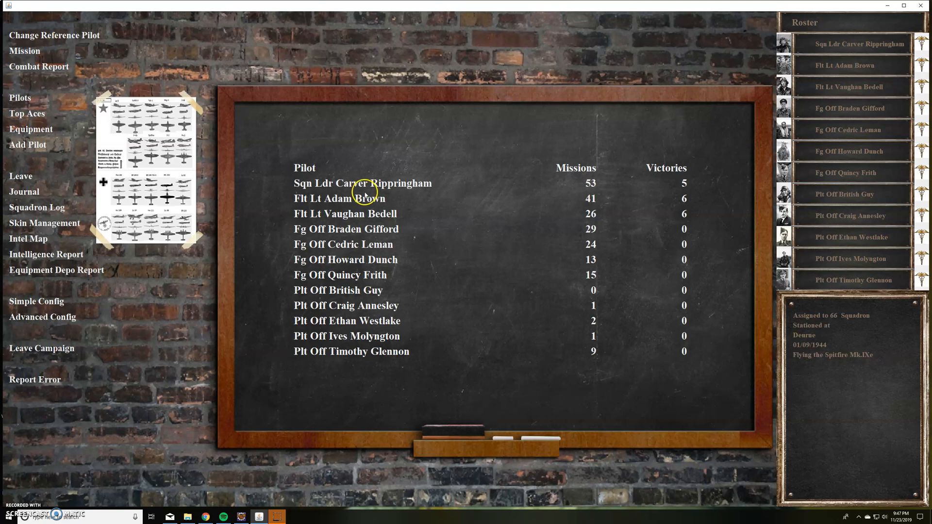
{"action": "mouse_move", "coordinate": [51, 351]}
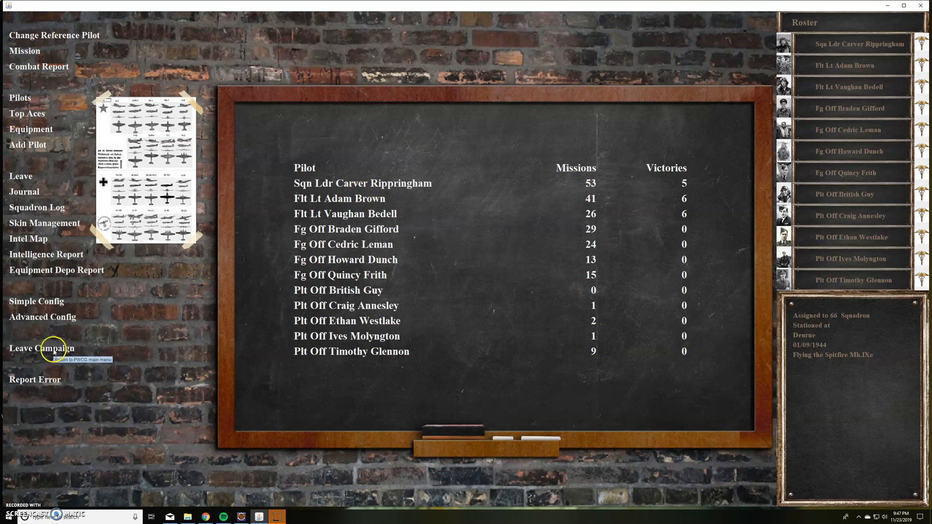
- Leave the campaign, review the participant list showing Enemy One's German Guy, and return to the main menu
{"action": "left_click", "coordinate": [42, 348]}
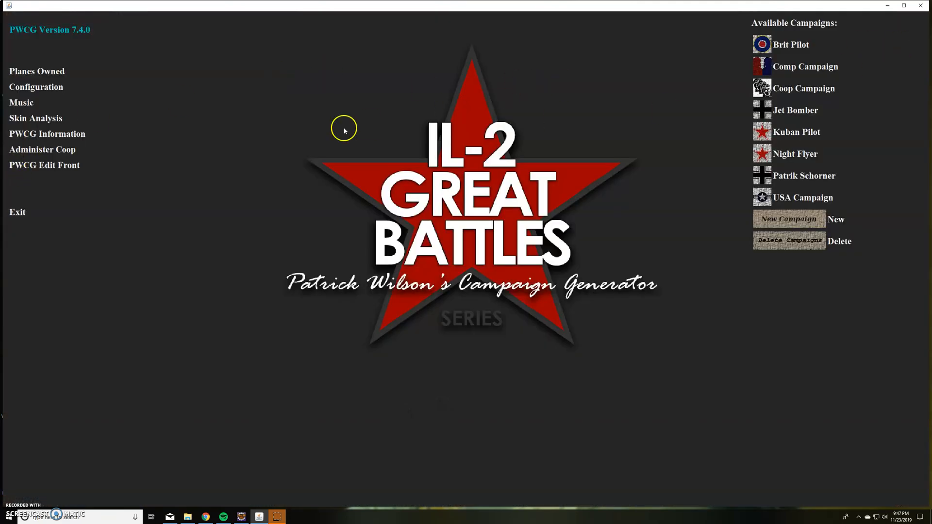
{"action": "left_click", "coordinate": [41, 150]}
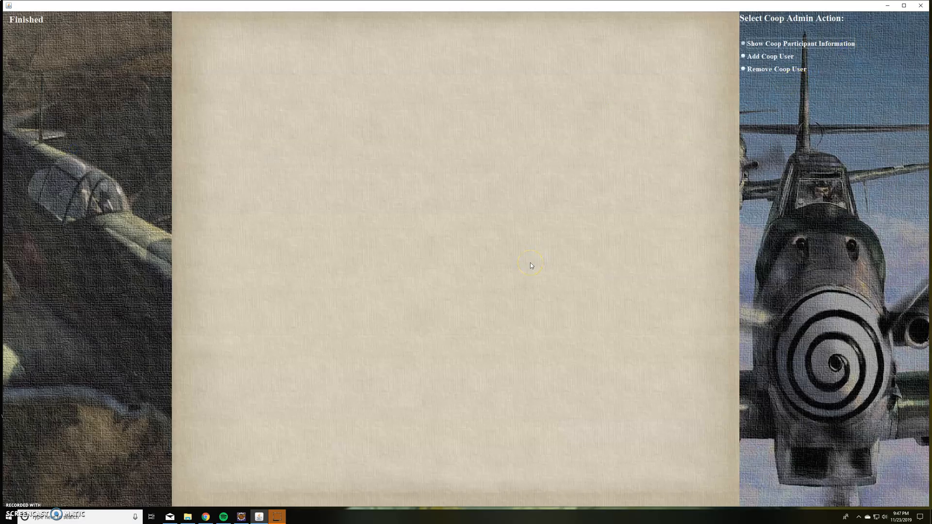
{"action": "left_click", "coordinate": [800, 44]}
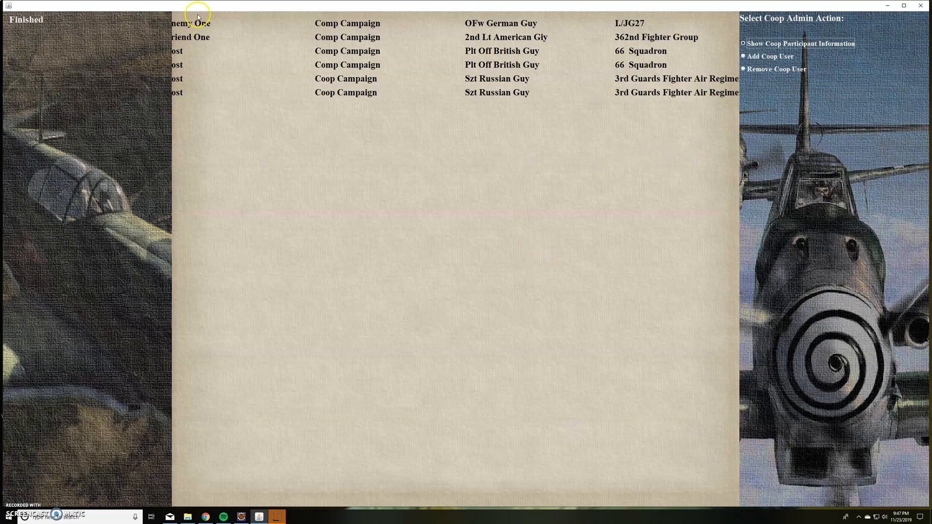
{"action": "mouse_move", "coordinate": [504, 22]}
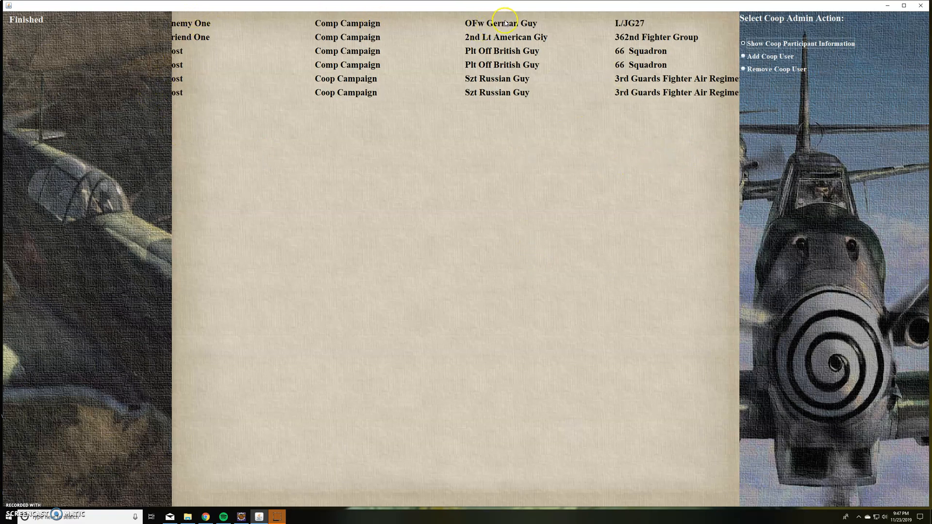
{"action": "mouse_move", "coordinate": [319, 49]}
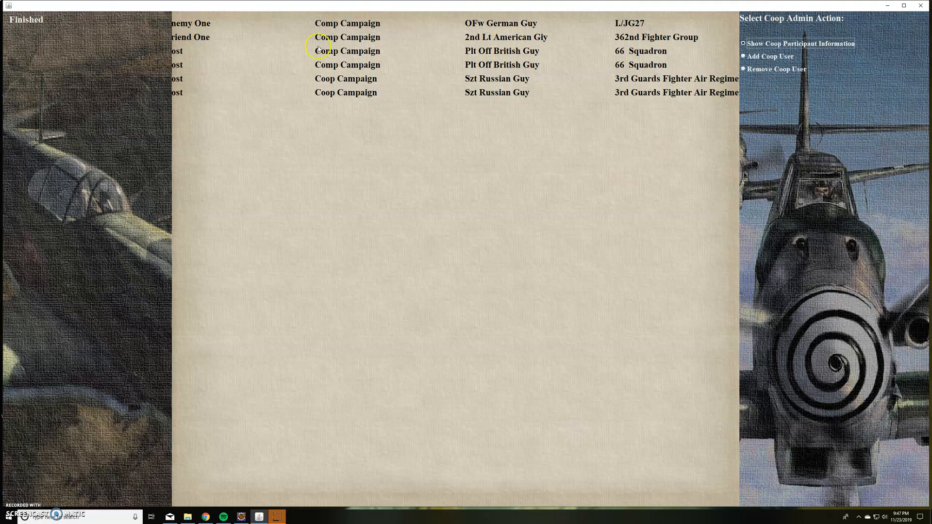
{"action": "mouse_move", "coordinate": [650, 32]}
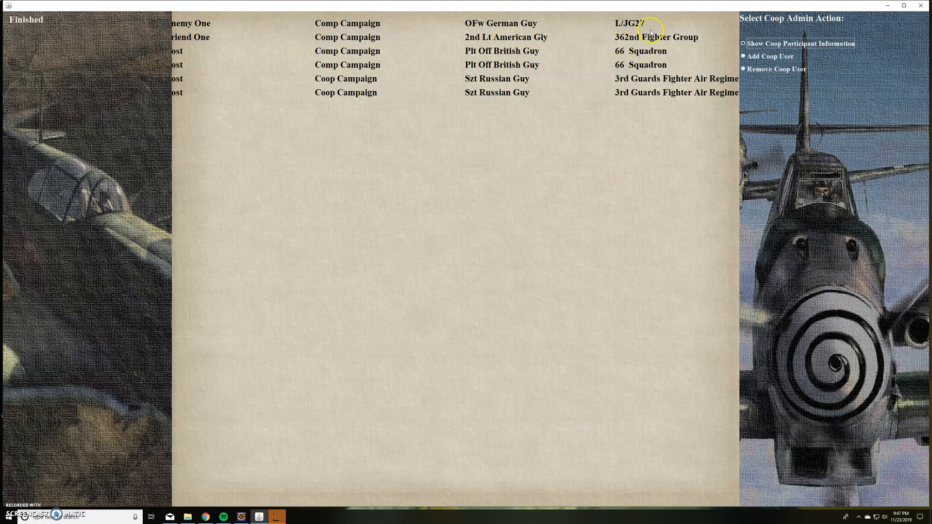
{"action": "mouse_move", "coordinate": [25, 20]}
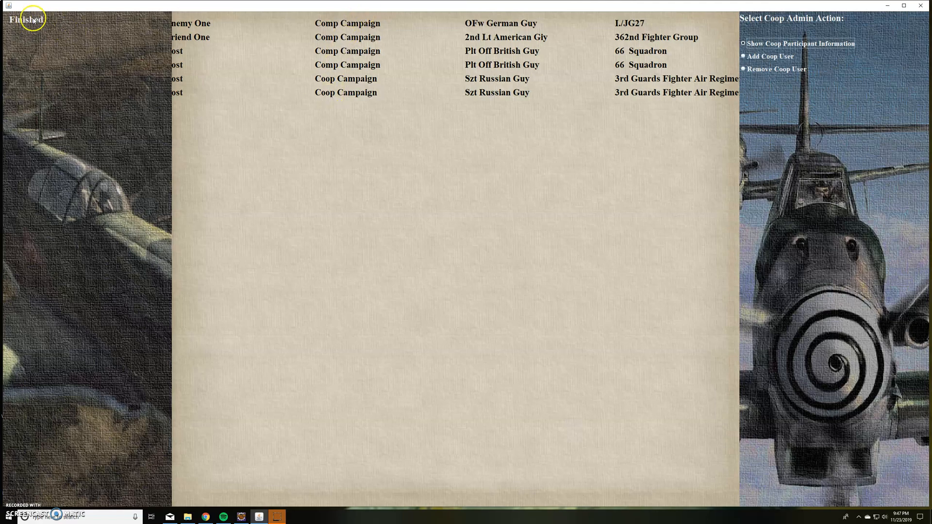
{"action": "left_click", "coordinate": [27, 18]}
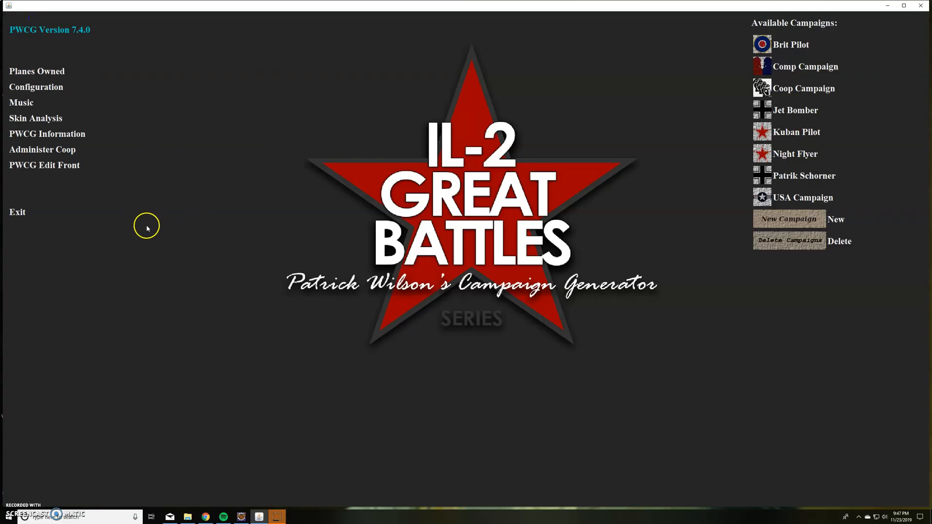
{"action": "mouse_move", "coordinate": [161, 211]}
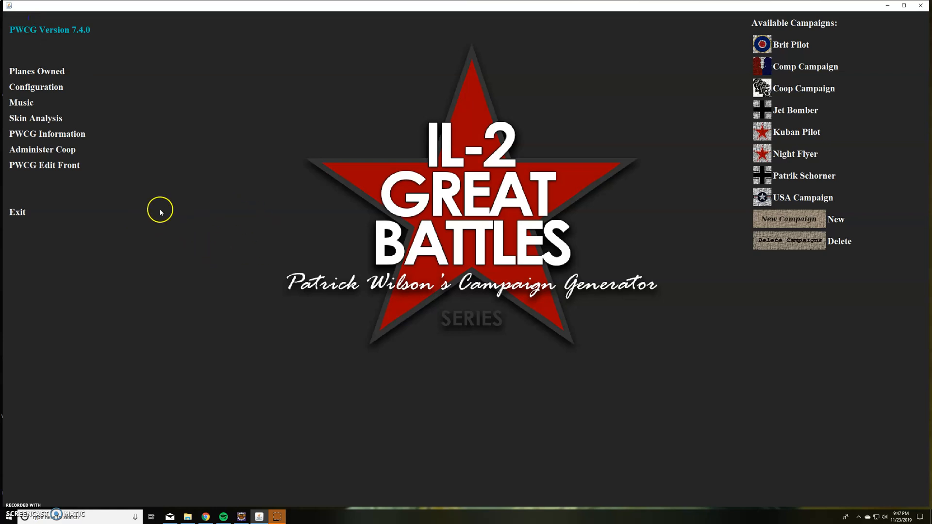
{"action": "mouse_move", "coordinate": [24, 512]}
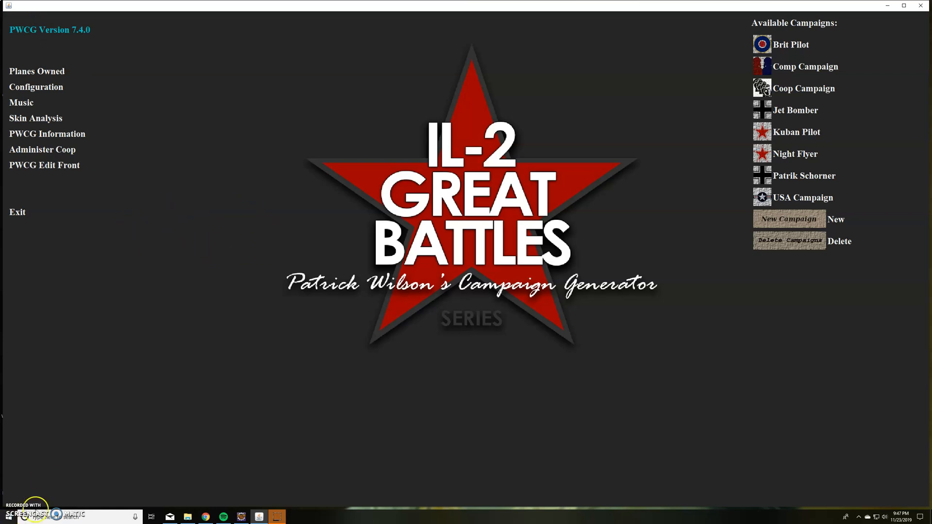